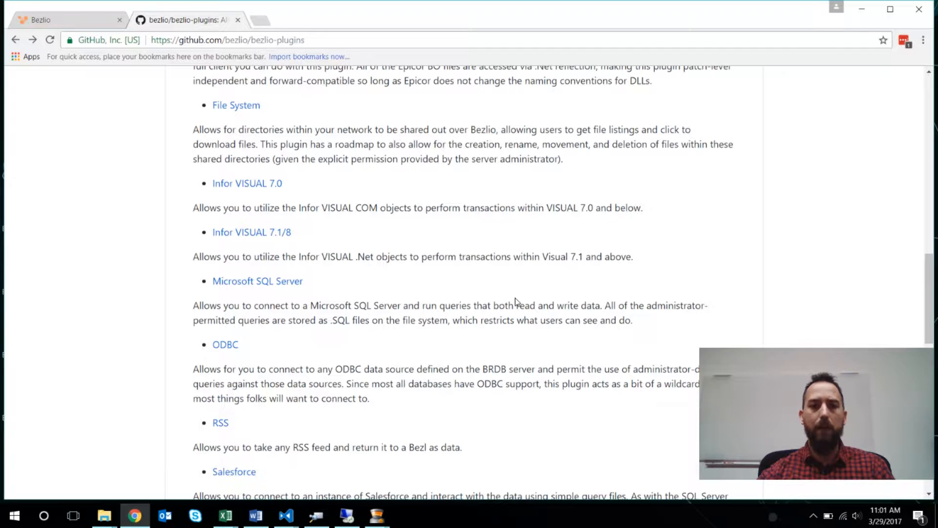
pyautogui.moveTo(251, 232)
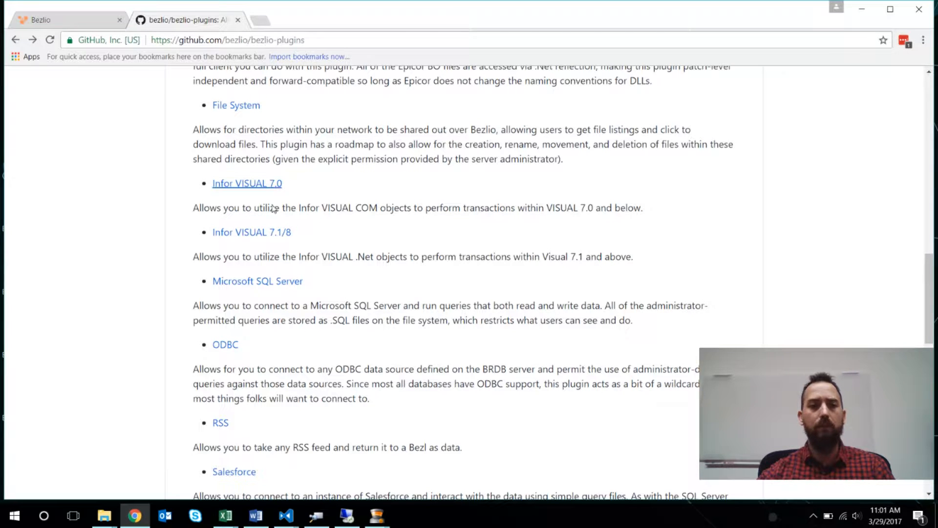
pyautogui.moveTo(251, 232)
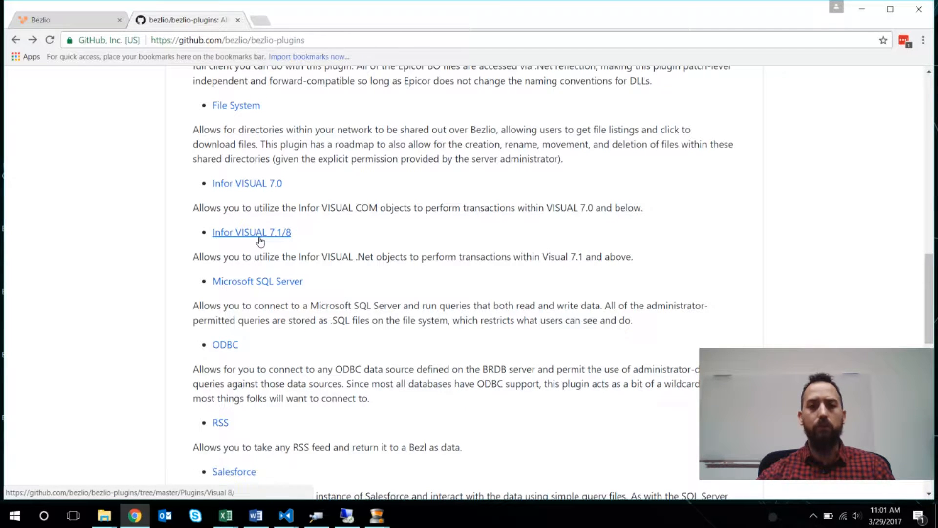
# - Open the Infor VISUAL 7.1/8 plugin folder and scroll to its Readme's Configuration section
pyautogui.click(251, 232)
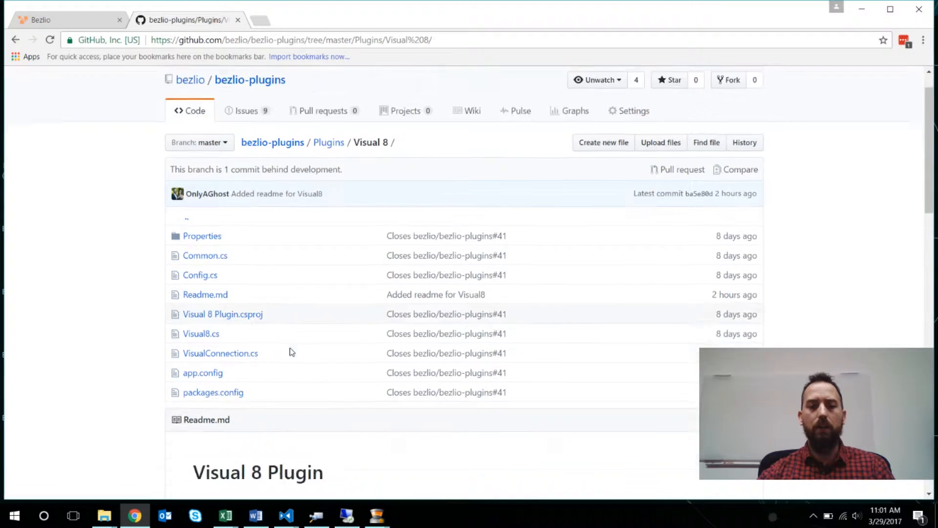
pyautogui.scroll(-3)
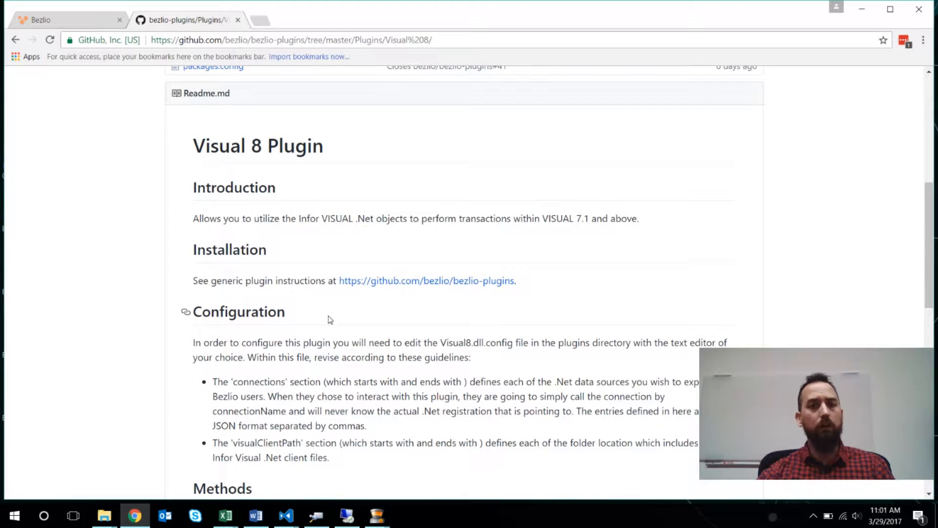
pyautogui.scroll(-3)
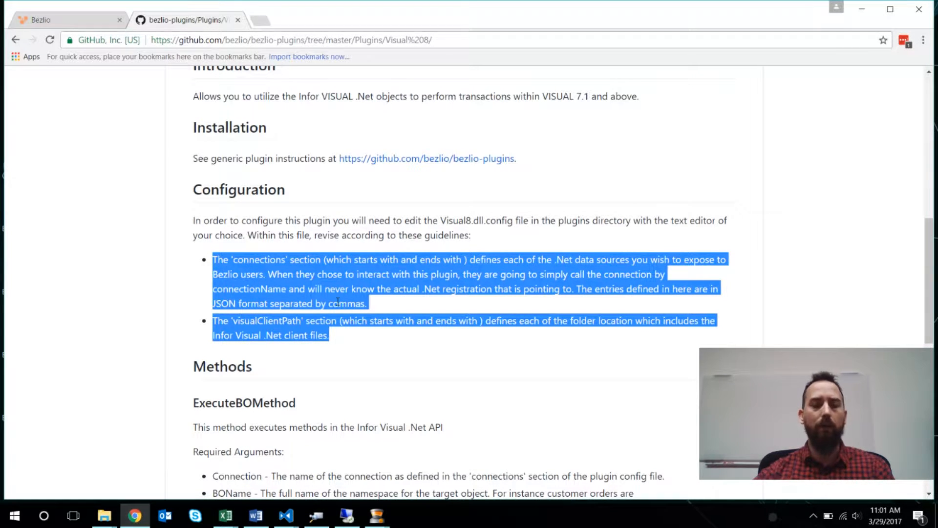
pyautogui.scroll(-3)
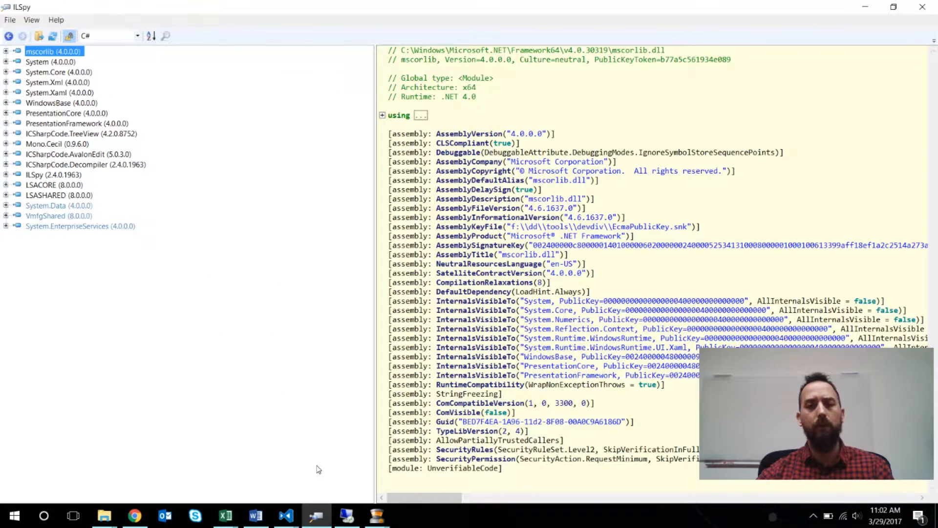
pyautogui.moveTo(305, 463)
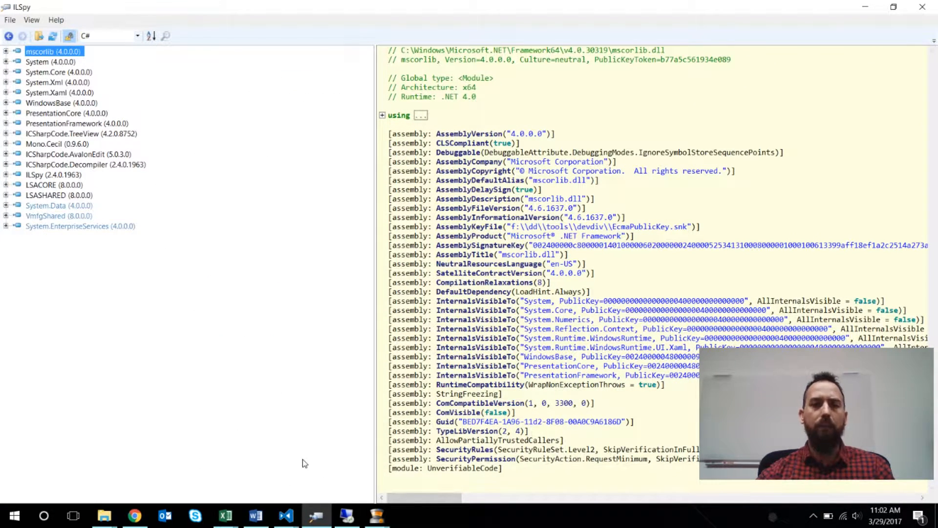
pyautogui.moveTo(161, 271)
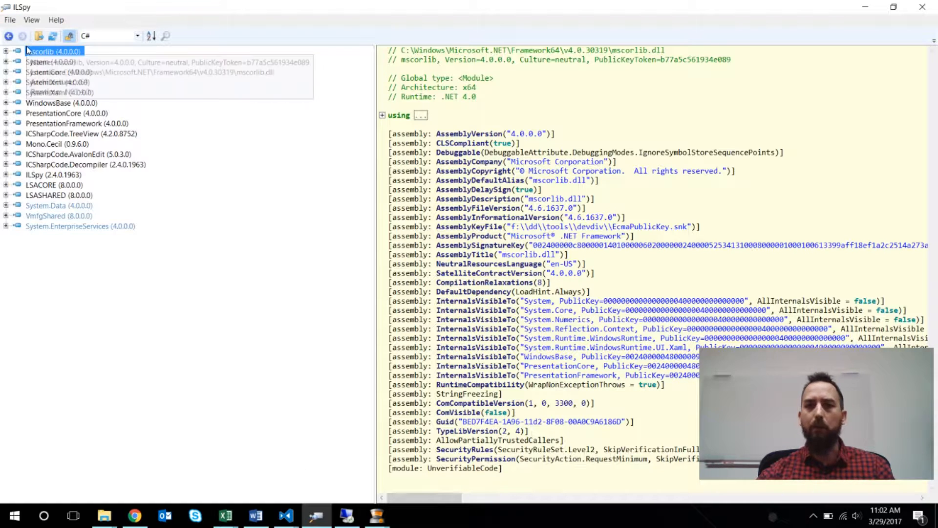
# - Bring up ILSpy's File menu to load another assembly
pyautogui.click(10, 20)
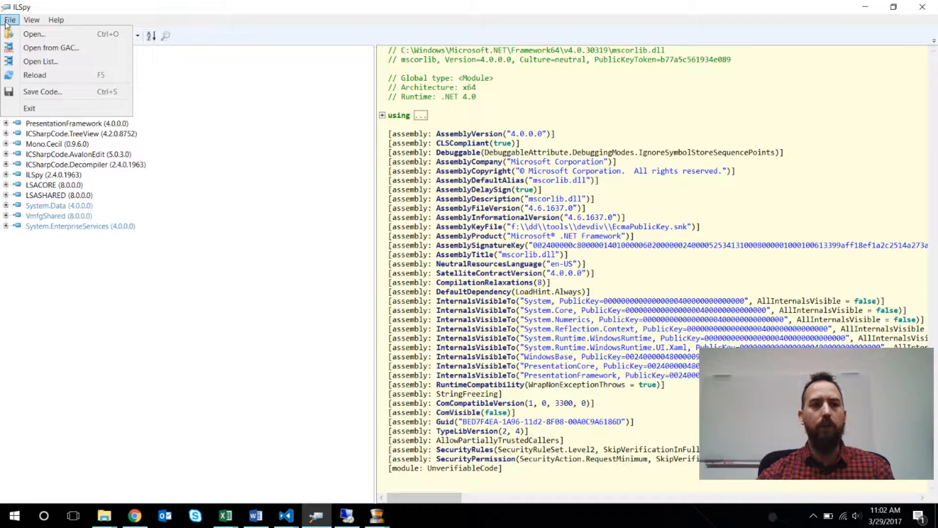
pyautogui.moveTo(34, 34)
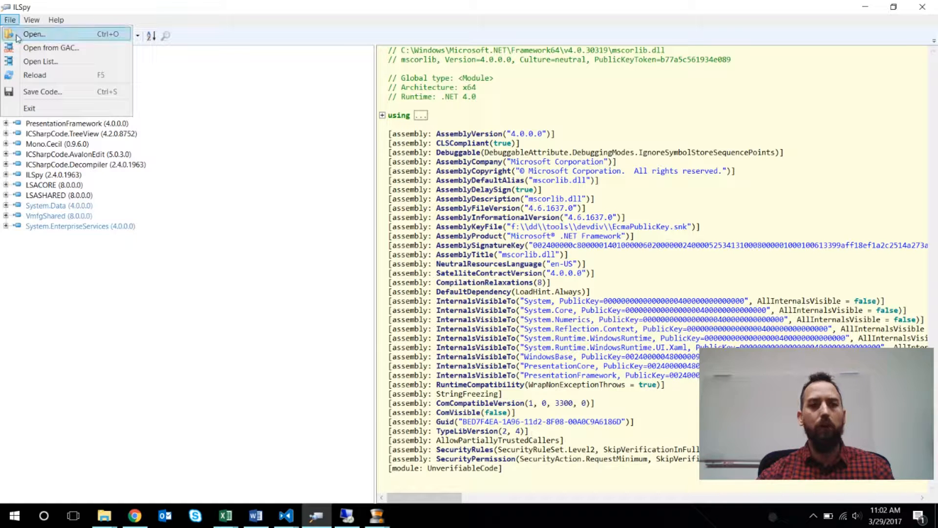
# - Load VMFGSALES.DLL from the VE800 search results into ILSpy
pyautogui.click(34, 34)
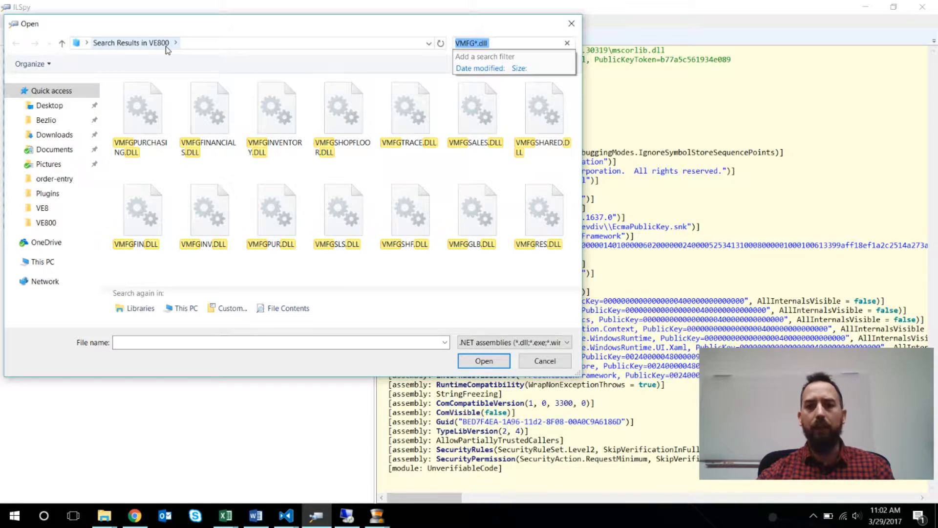
pyautogui.click(142, 107)
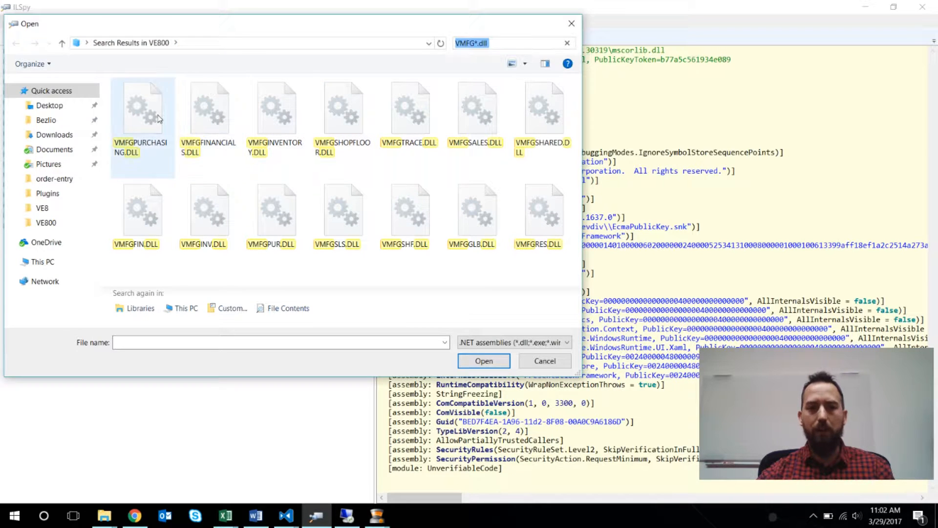
pyautogui.moveTo(209, 113)
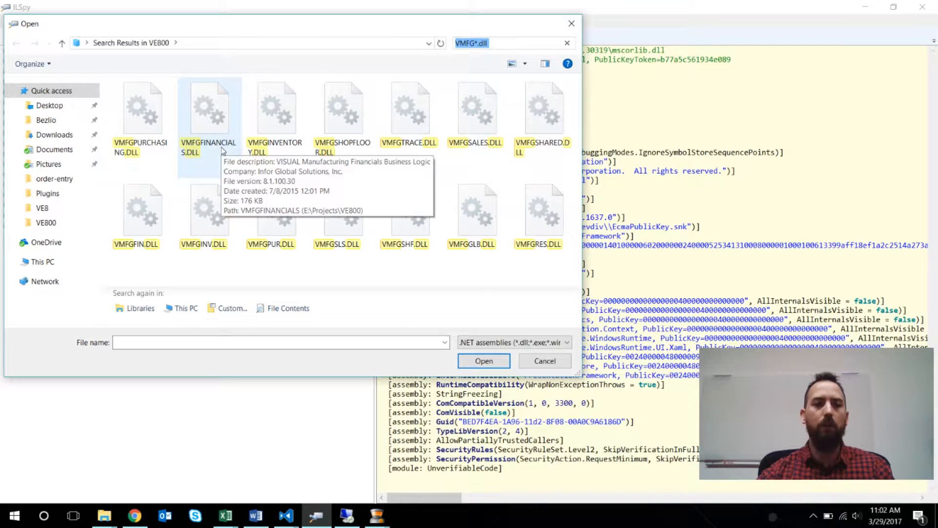
pyautogui.moveTo(202, 148)
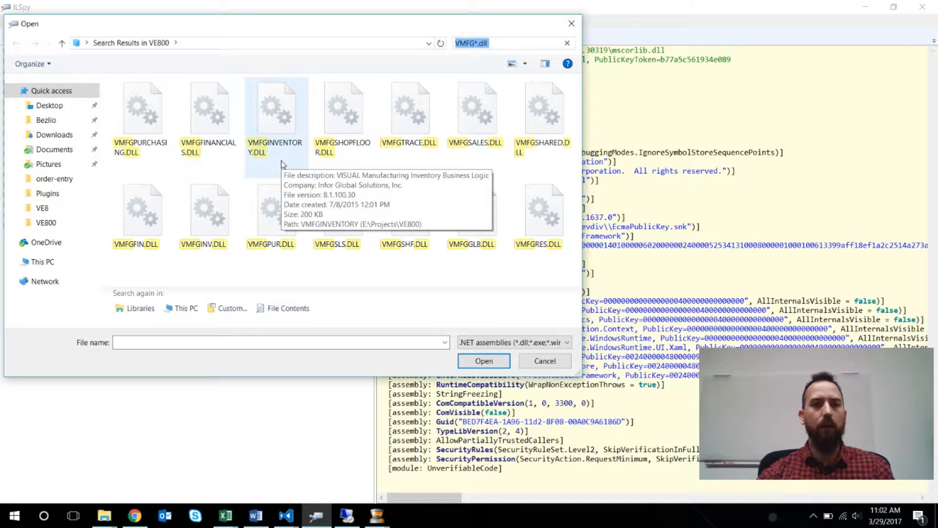
pyautogui.click(474, 108)
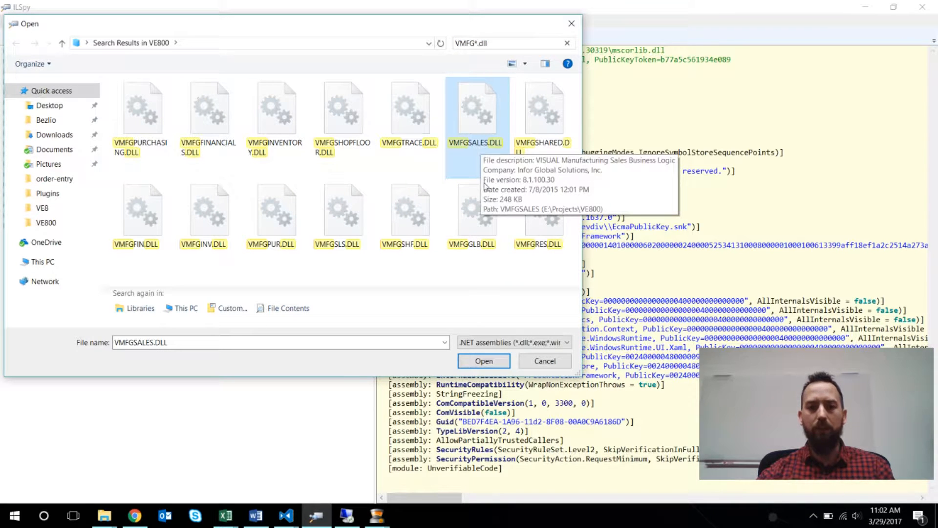
pyautogui.click(483, 360)
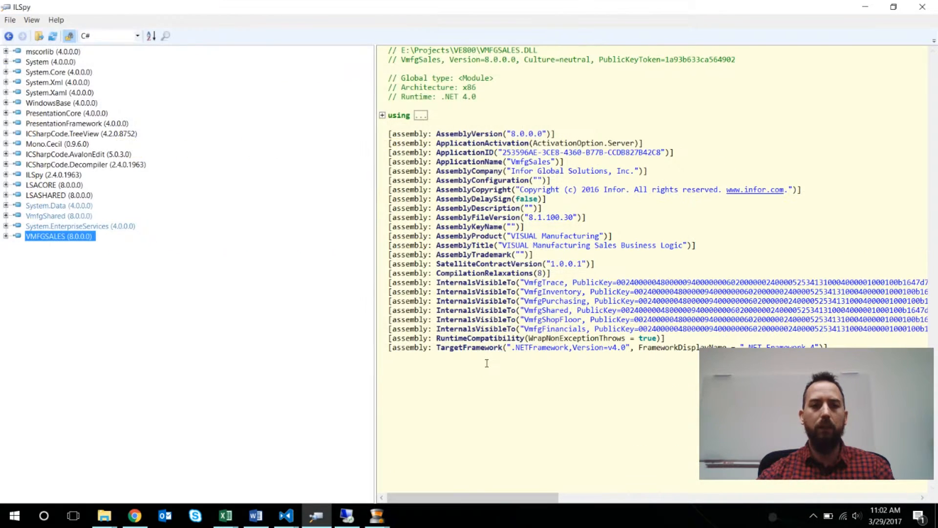
# - Expand the VMFGSALES assembly and scroll down to its CustomerOrder class
pyautogui.click(6, 235)
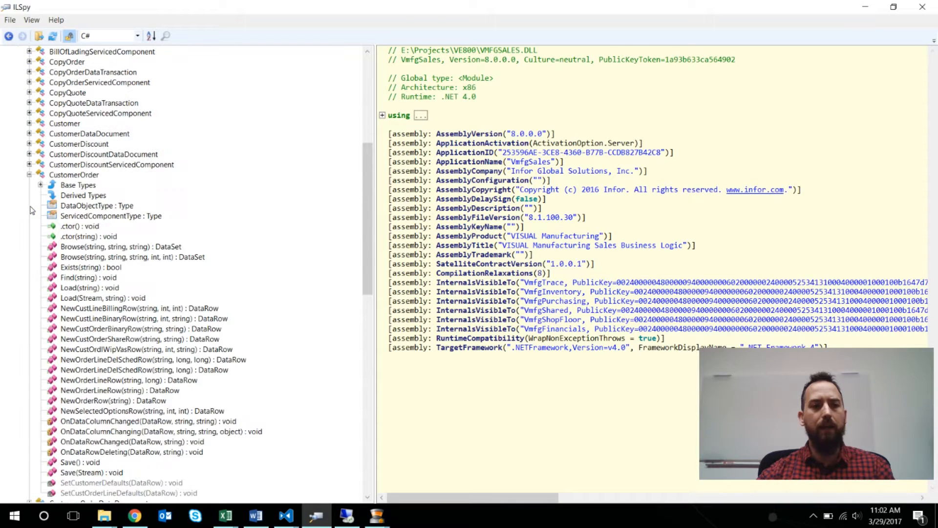
pyautogui.scroll(-3)
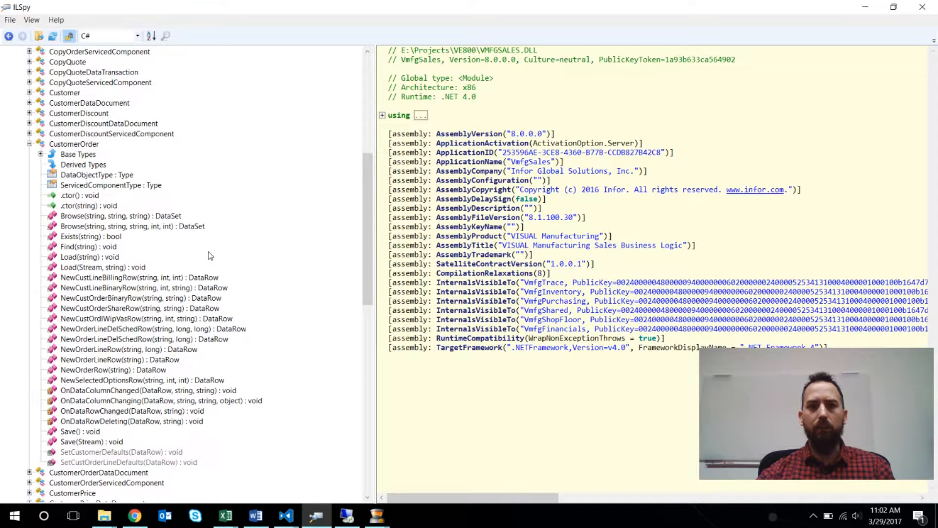
pyautogui.moveTo(110, 258)
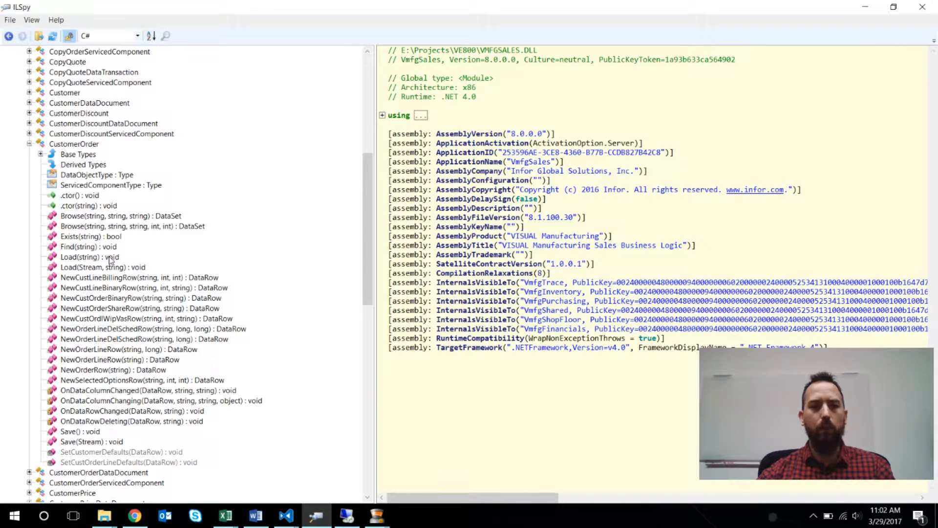
pyautogui.moveTo(108, 366)
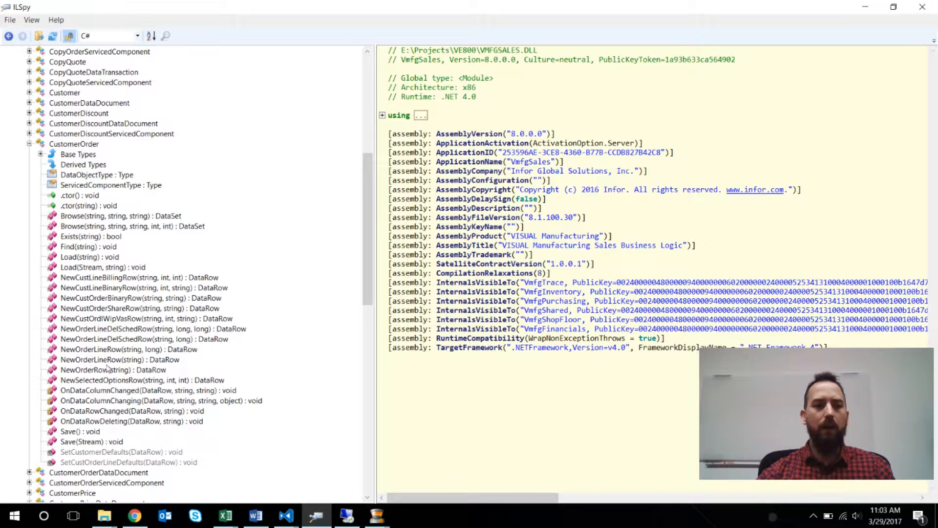
pyautogui.moveTo(67, 349)
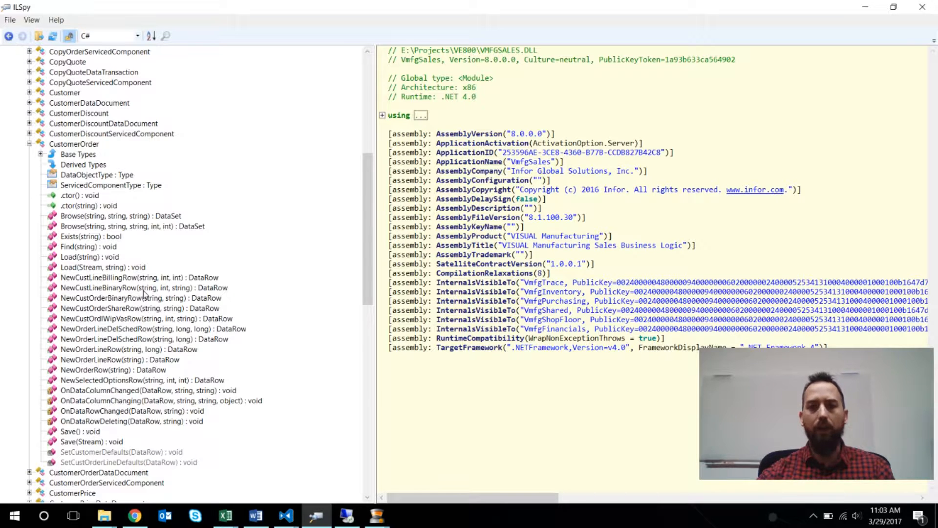
pyautogui.moveTo(565, 42)
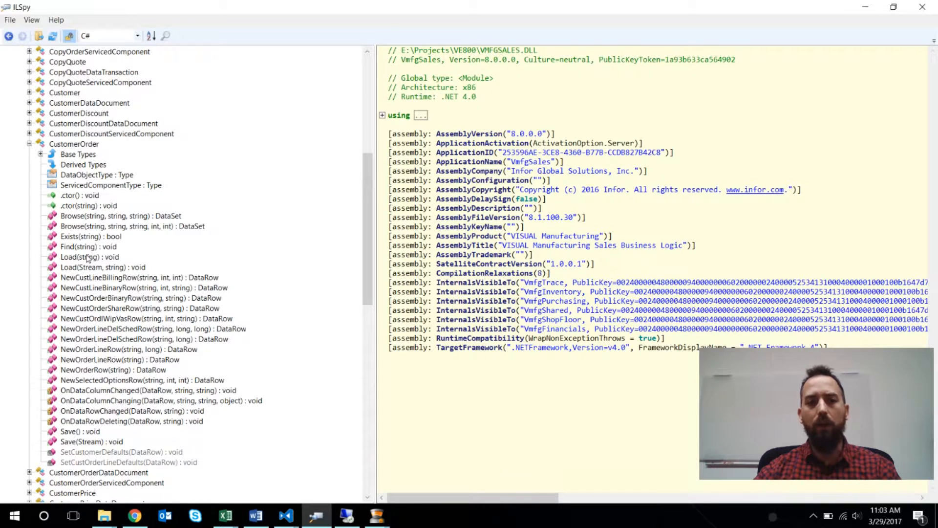
# - Show CustomerOrder's decompiled Load(string) method and select its Lsa.Vmfg.Sales namespace
pyautogui.click(83, 256)
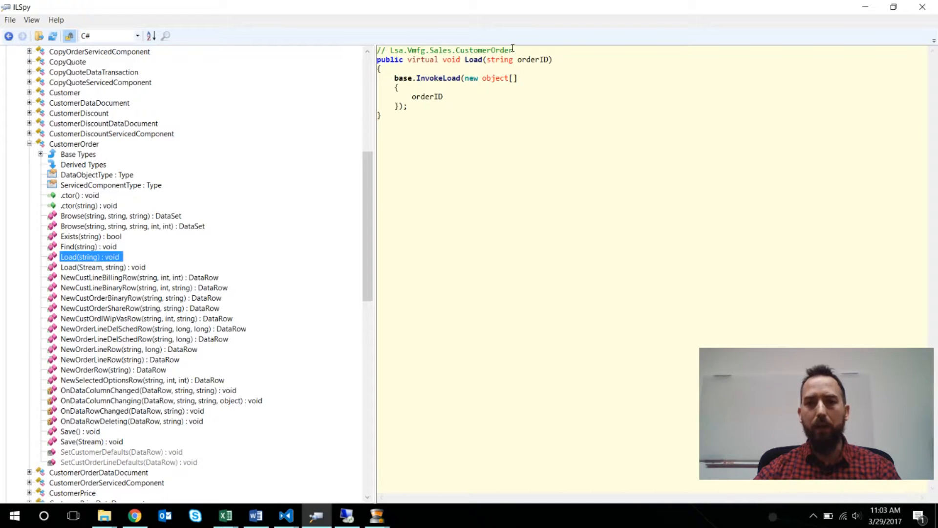
pyautogui.doubleClick(502, 50)
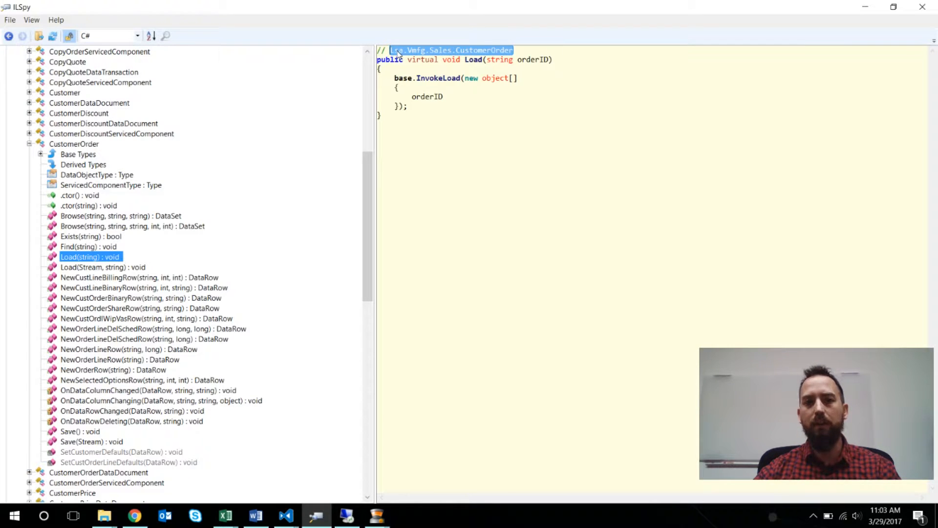
pyautogui.moveTo(441, 55)
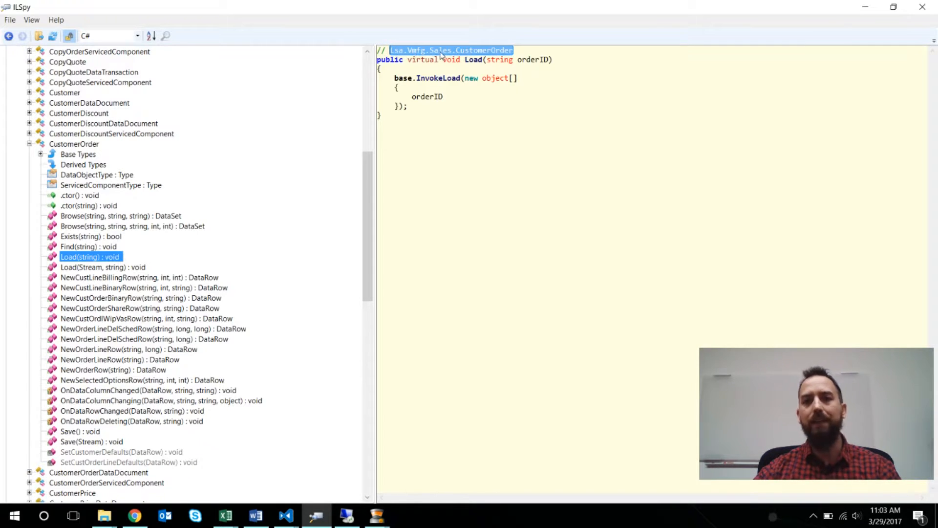
pyautogui.moveTo(475, 48)
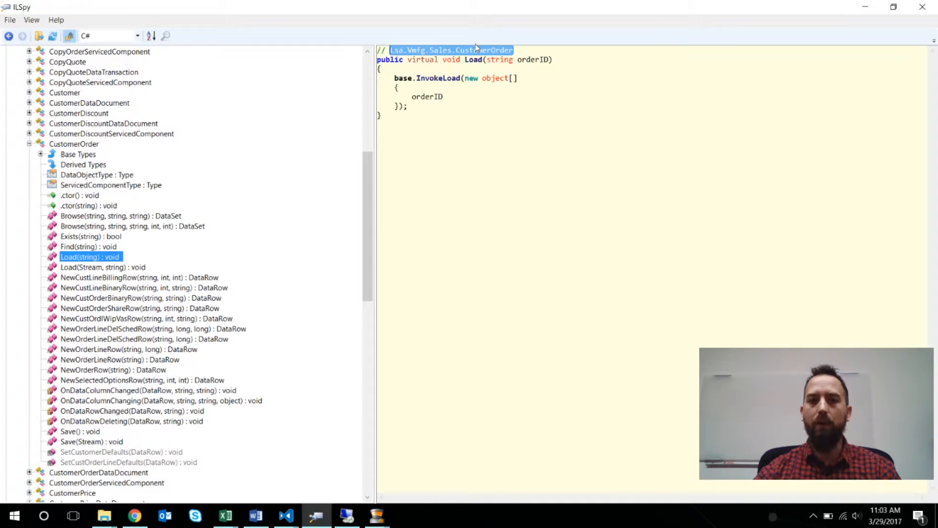
pyautogui.moveTo(472, 59)
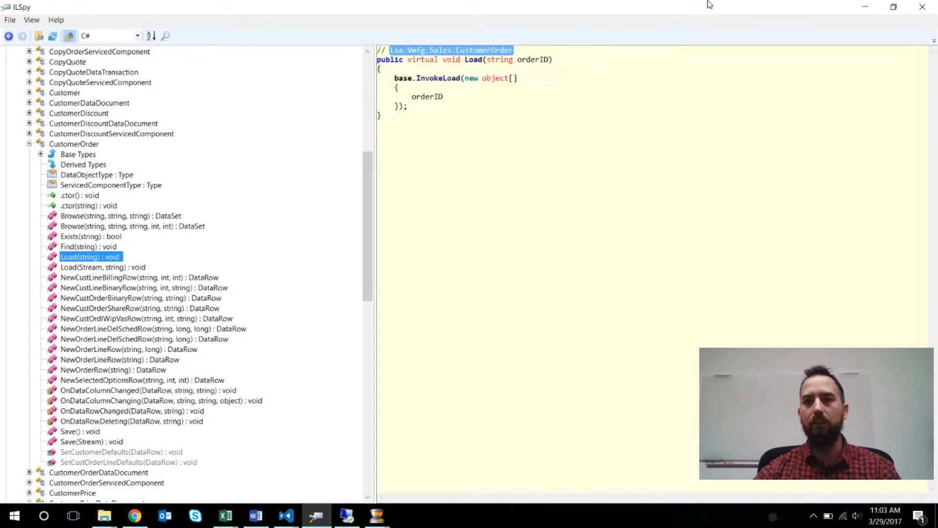
# - Return to the Visual 8 Readme, clear the selection, then switch to the Bezlio tab
pyautogui.click(133, 515)
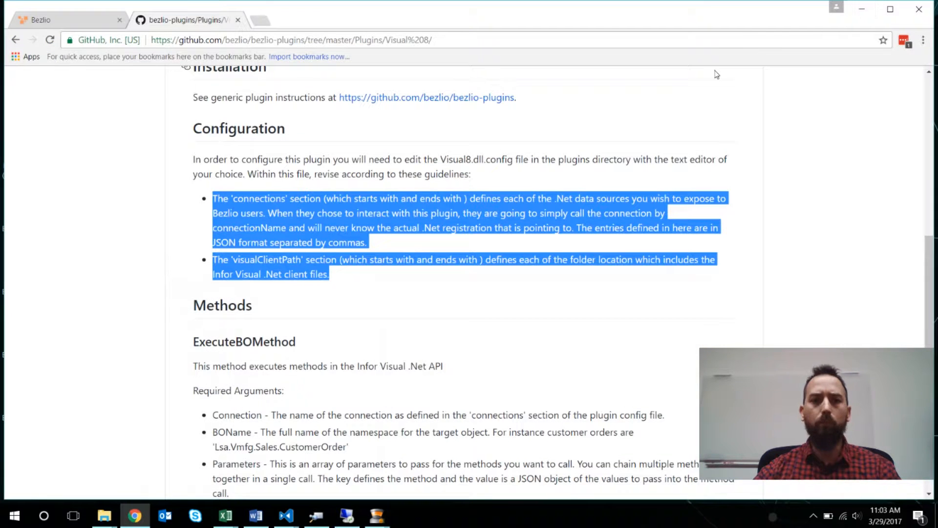
pyautogui.click(570, 133)
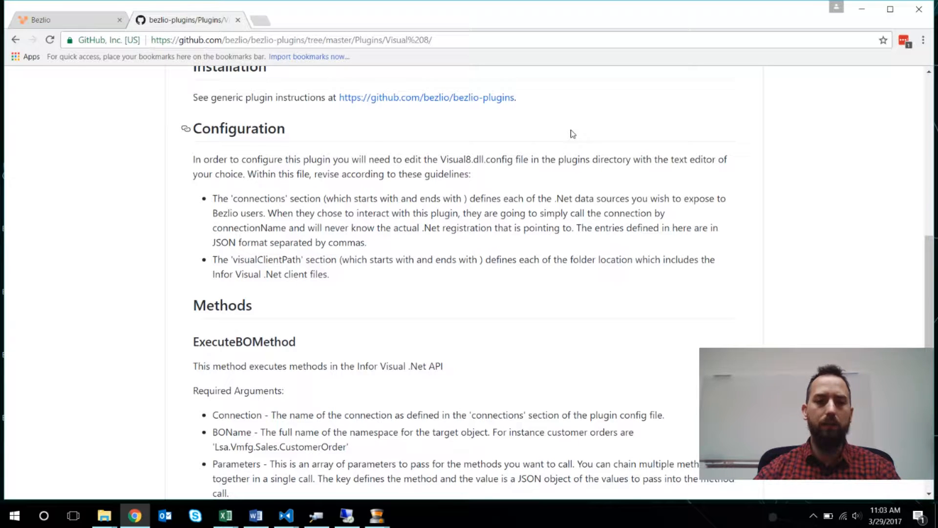
pyautogui.click(60, 20)
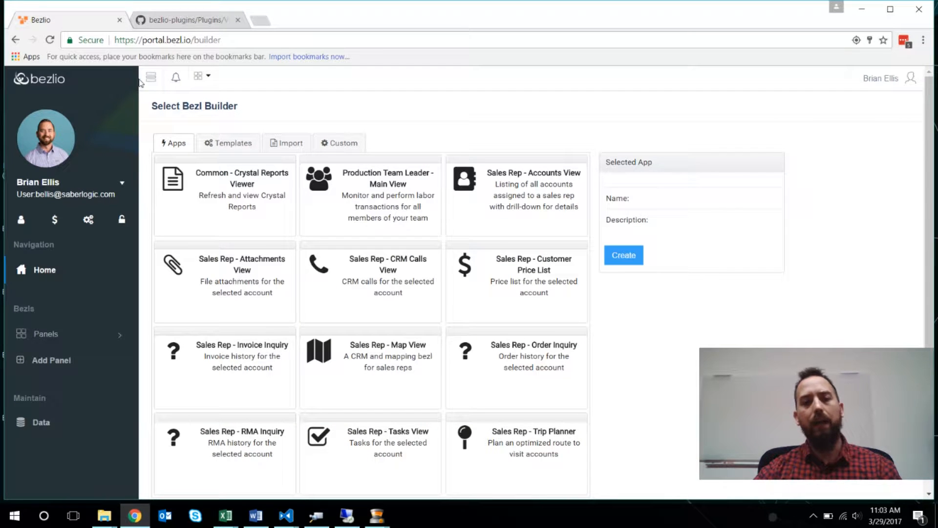
# - Create a new bezl with the Custom designer from the Custom tab
pyautogui.click(338, 144)
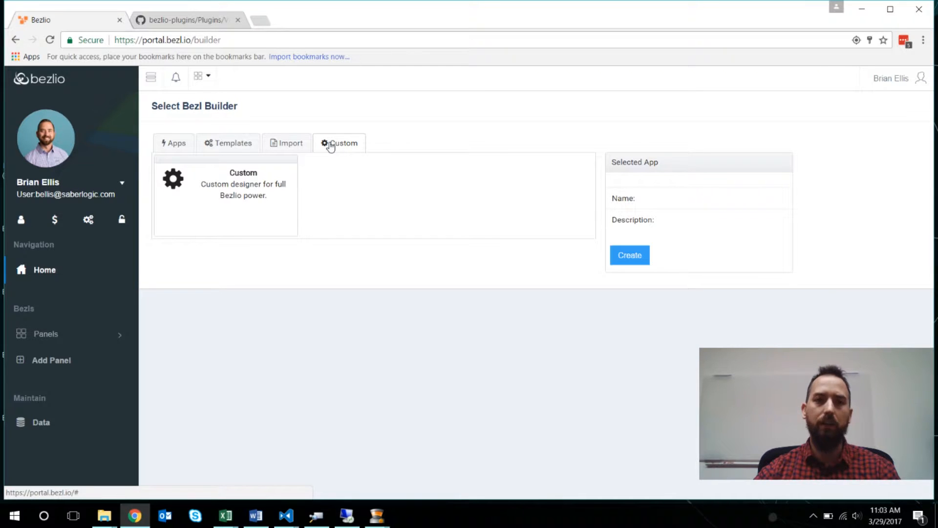
pyautogui.click(226, 195)
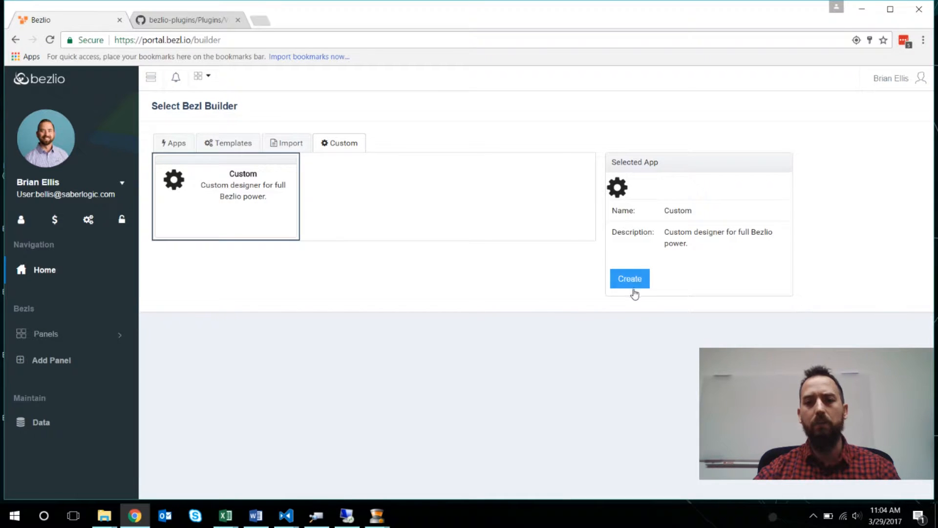
pyautogui.click(629, 278)
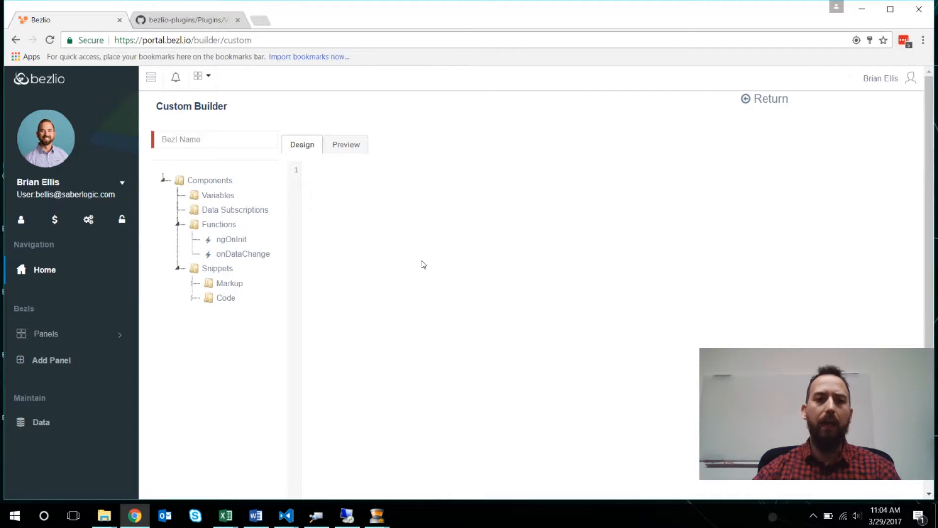
# - Open the ngOnInit function from the Components tree for editing
pyautogui.click(305, 170)
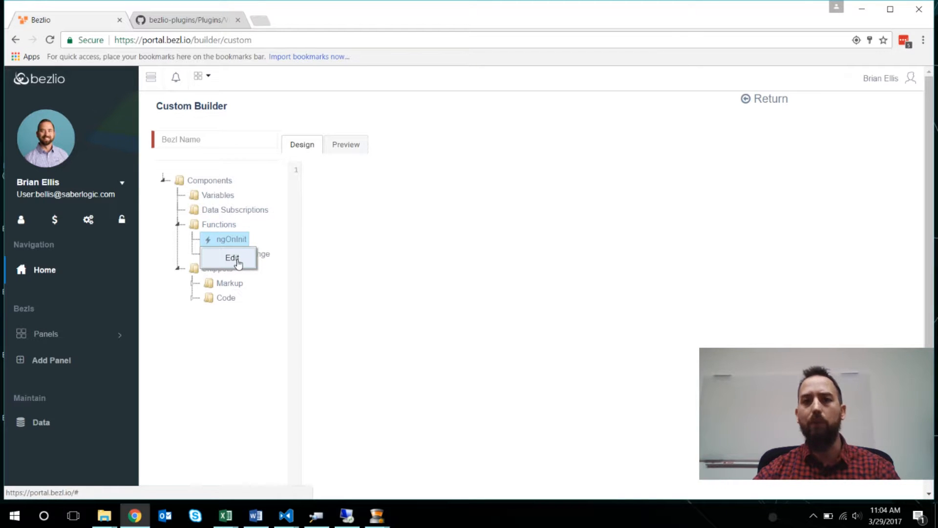
pyautogui.click(232, 257)
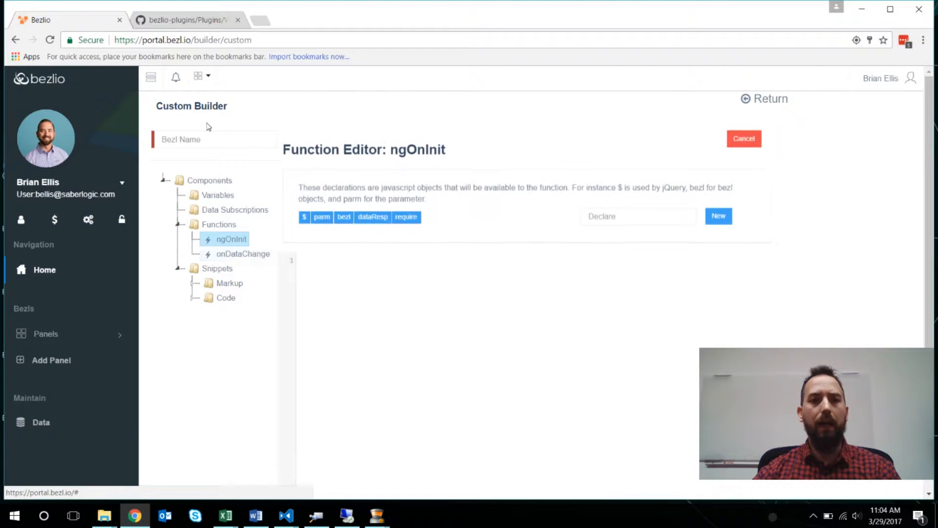
# - Copy the Readme's 'Creating a customer order' sample into Bezlio's ngOnInit editor
pyautogui.click(185, 20)
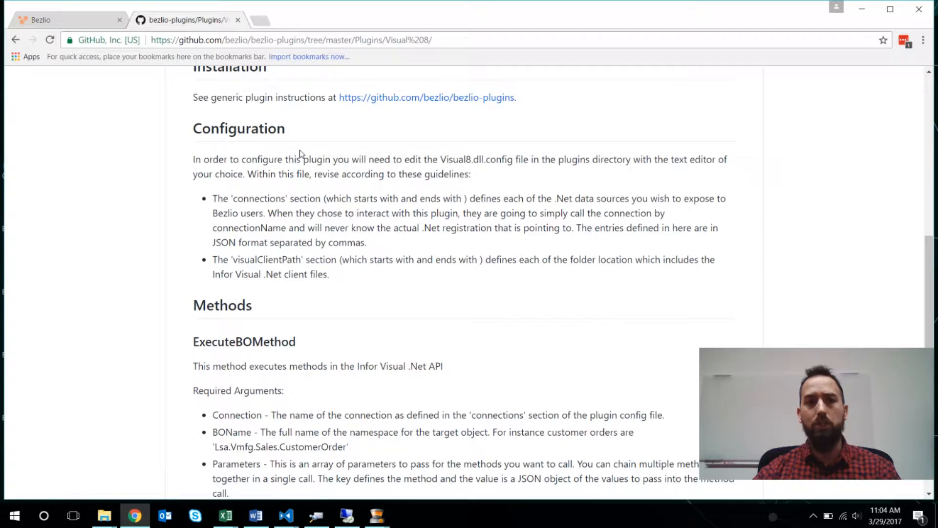
pyautogui.moveTo(392, 278)
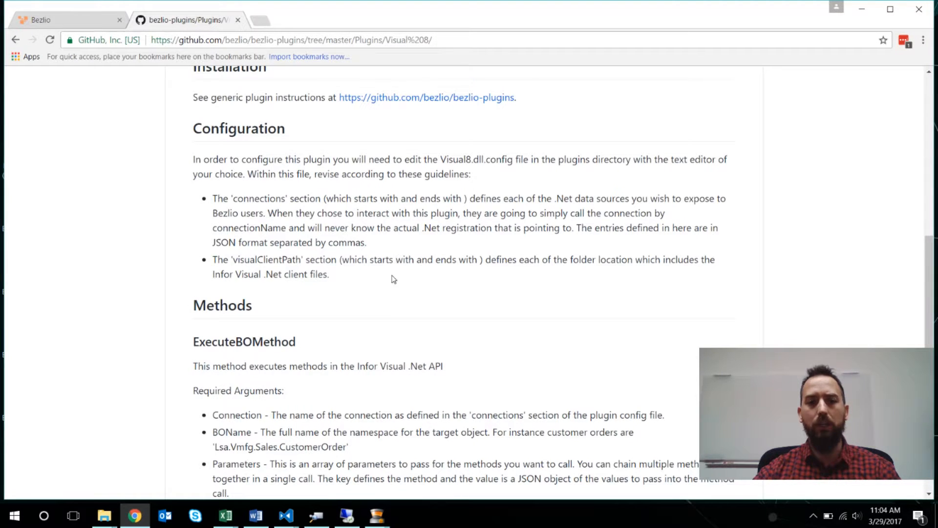
pyautogui.scroll(-3)
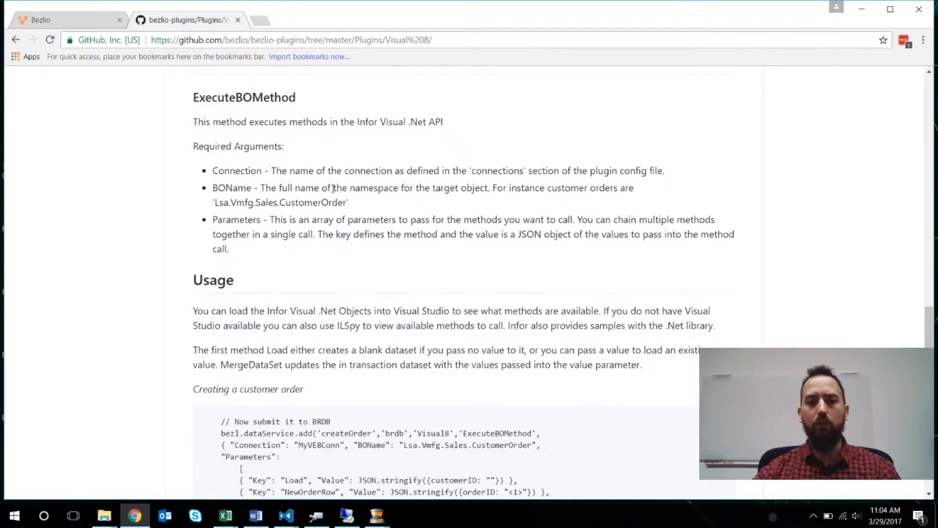
pyautogui.scroll(-3)
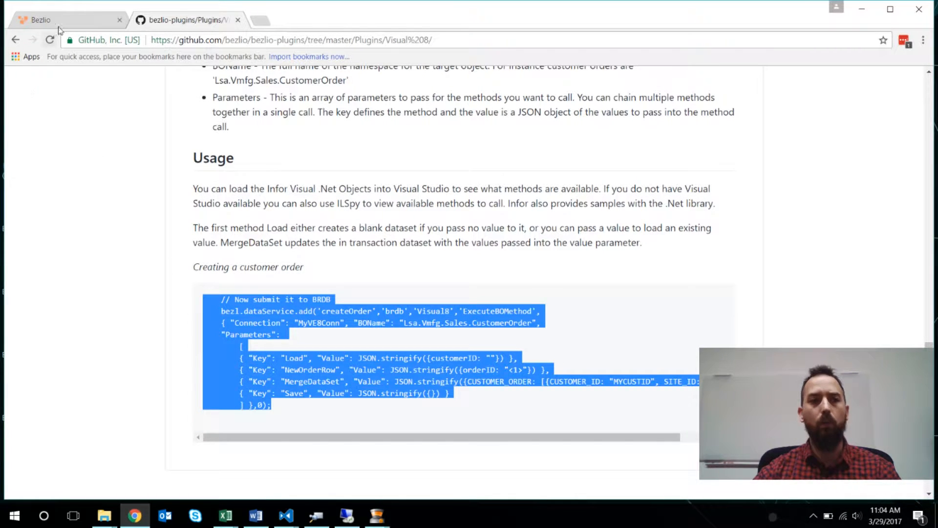
pyautogui.click(66, 20)
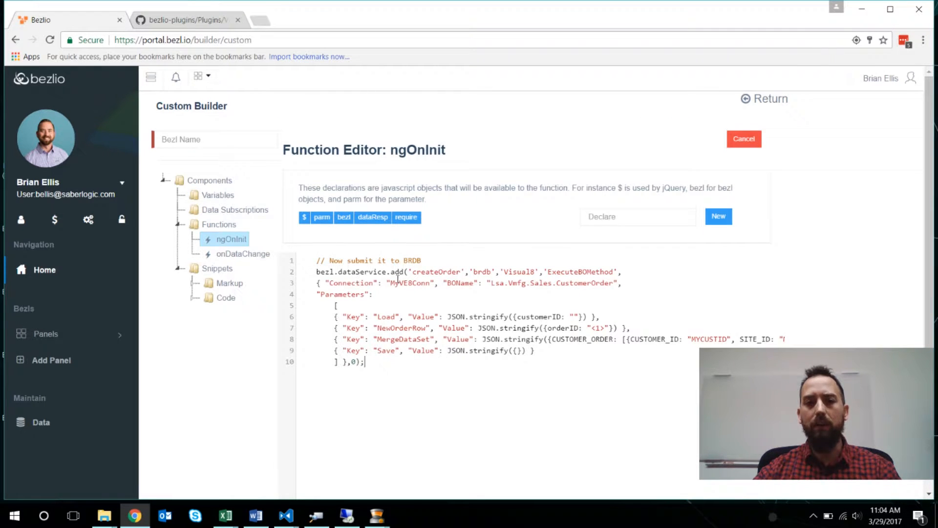
# - Replace the MyVE8Conn connection name in the pasted code with VMFG712
pyautogui.click(431, 272)
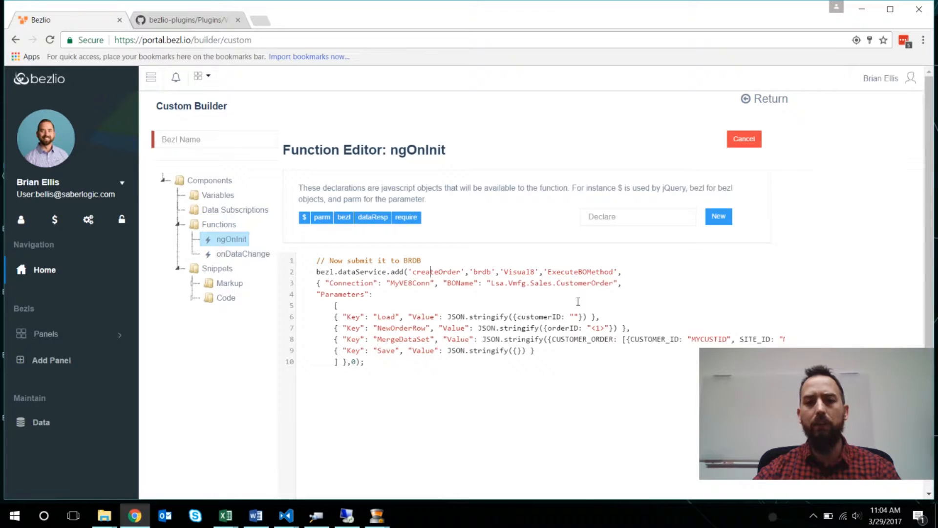
pyautogui.doubleClick(437, 271)
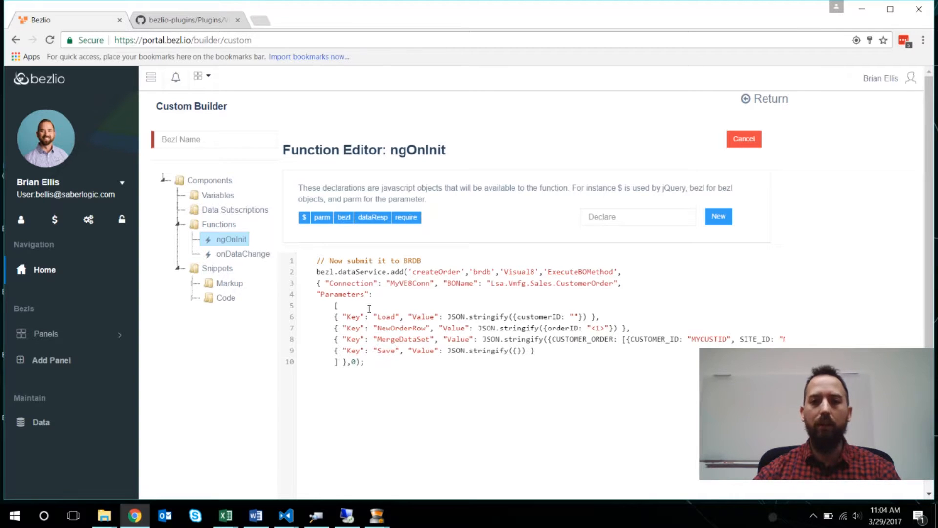
pyautogui.doubleClick(409, 283)
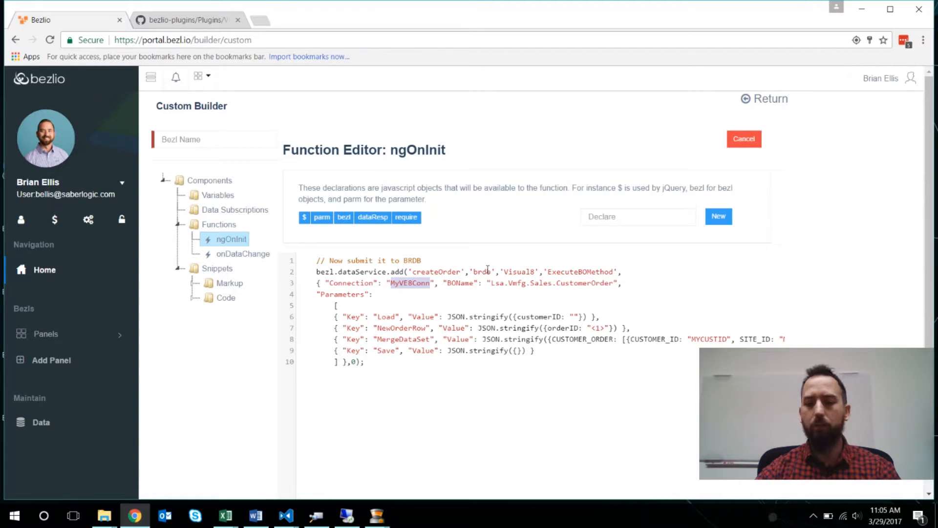
pyautogui.write('VMFG712')
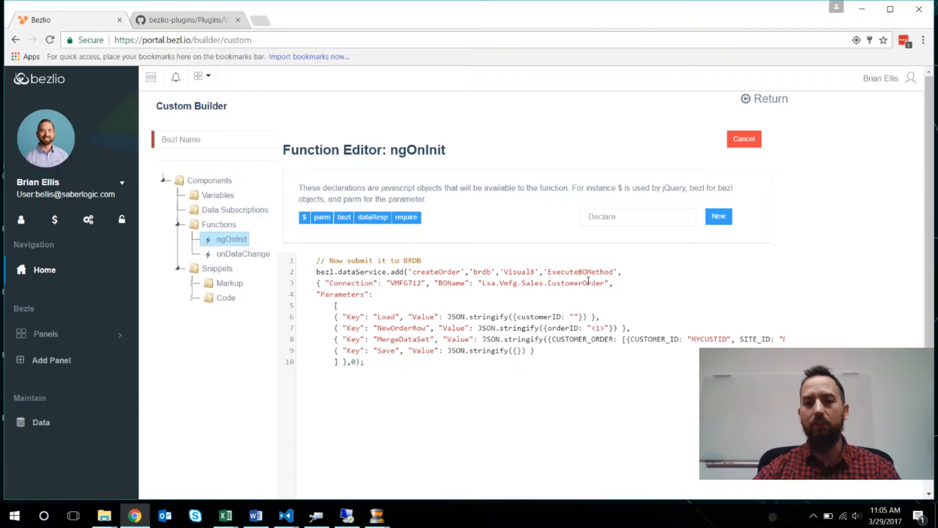
pyautogui.click(316, 514)
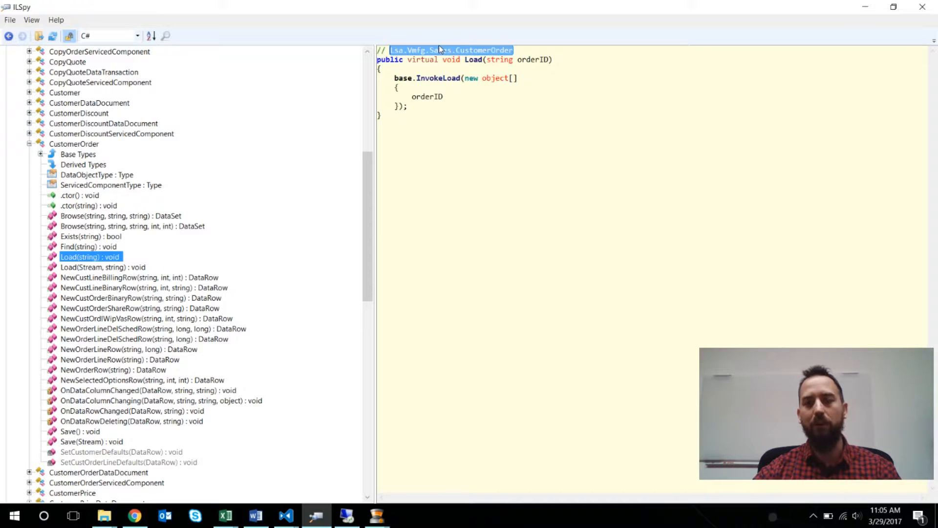
pyautogui.moveTo(481, 62)
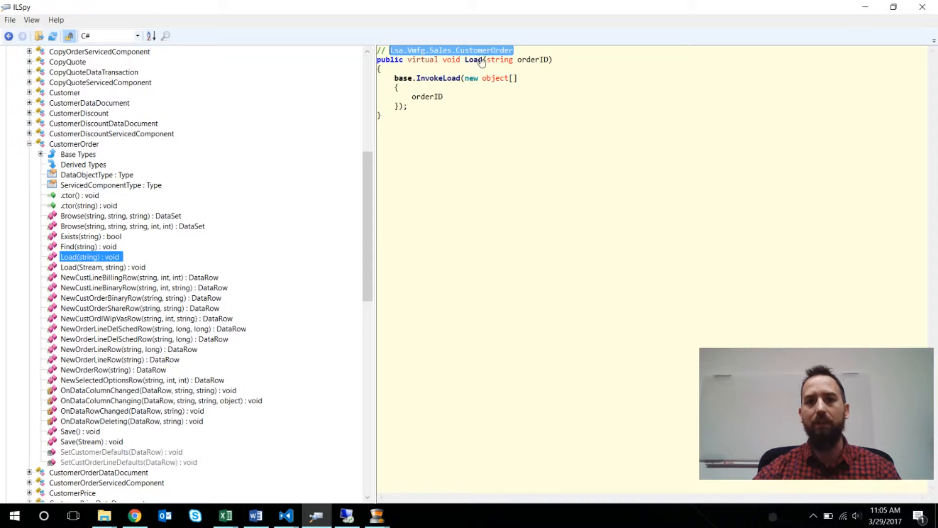
pyautogui.moveTo(864, 7)
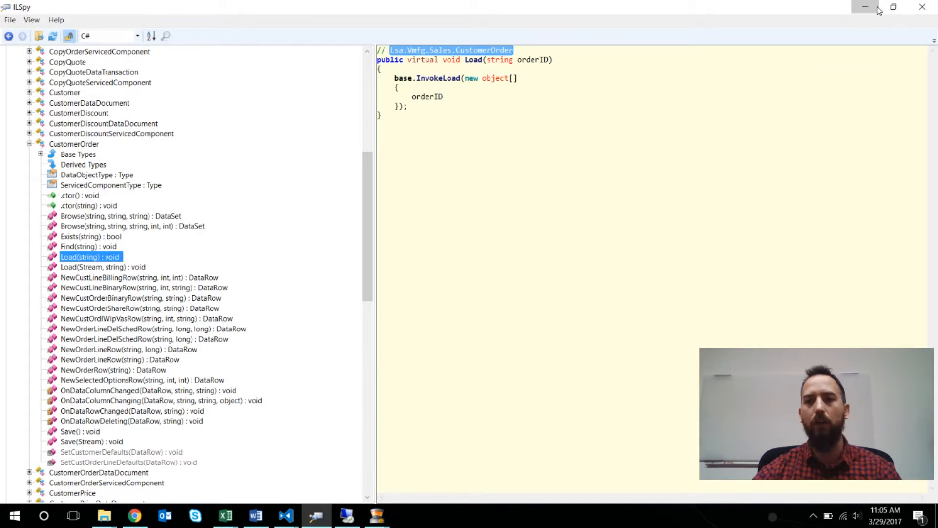
# - Compare the Load value in Bezlio's code with ILSpy's decompiled NewOrderRow(string orderID) method
pyautogui.click(134, 515)
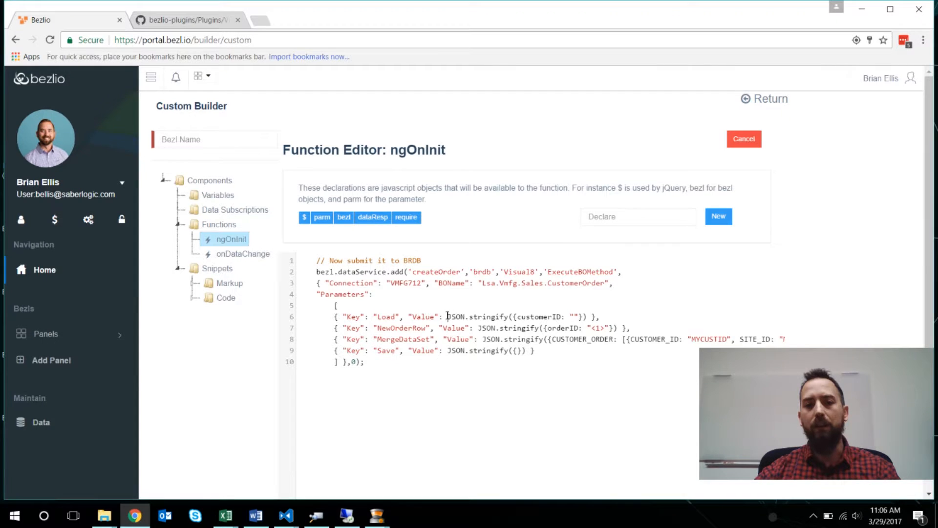
pyautogui.moveTo(446, 316); pyautogui.dragTo(587, 316)
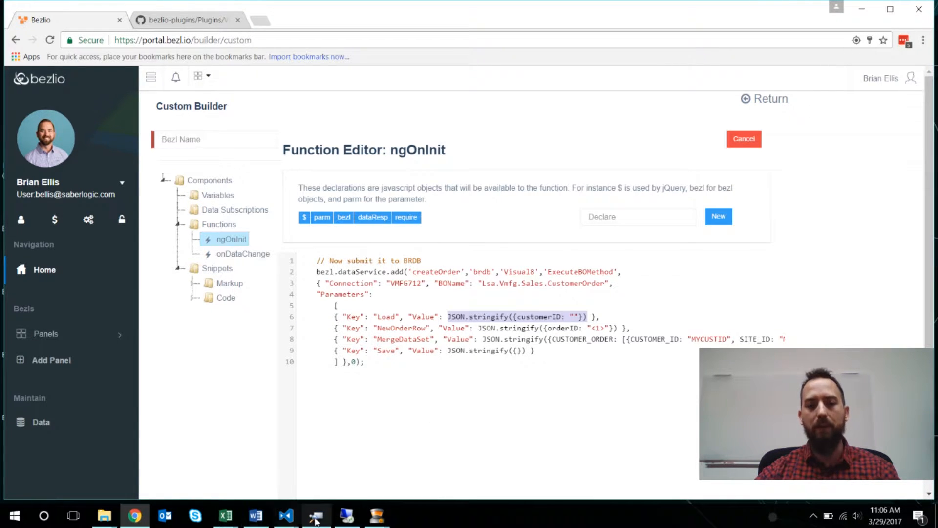
pyautogui.click(317, 514)
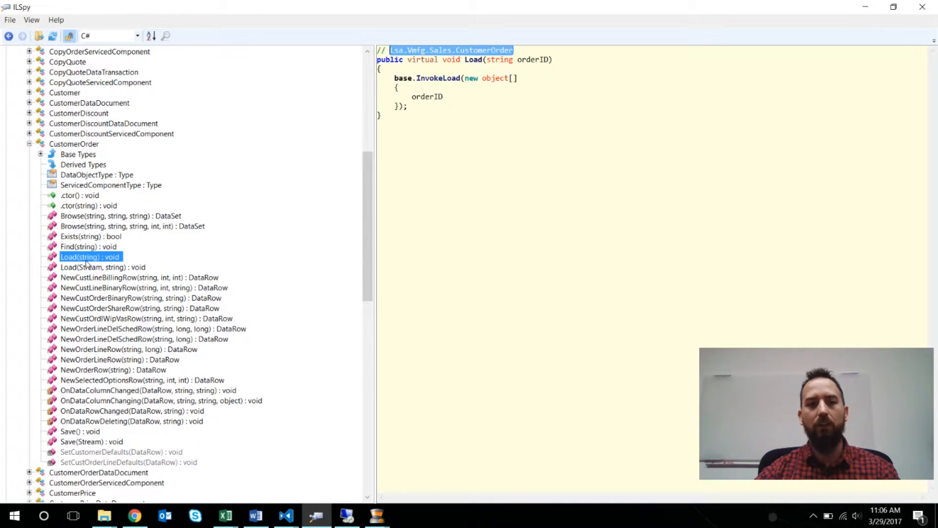
pyautogui.moveTo(490, 182)
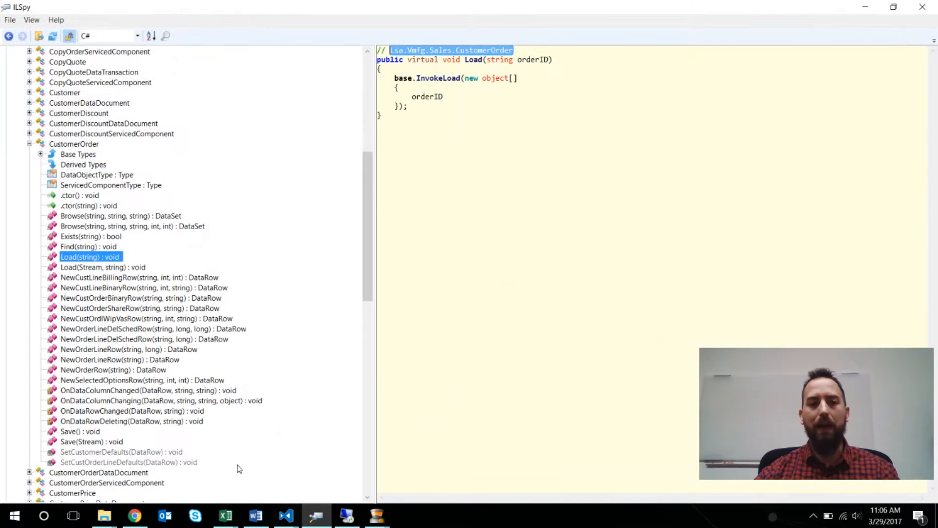
pyautogui.click(114, 369)
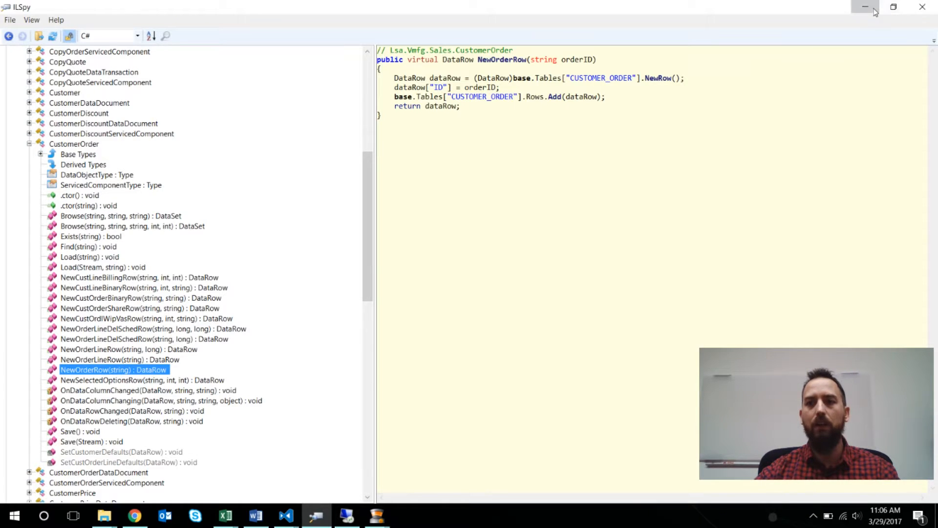
pyautogui.click(134, 515)
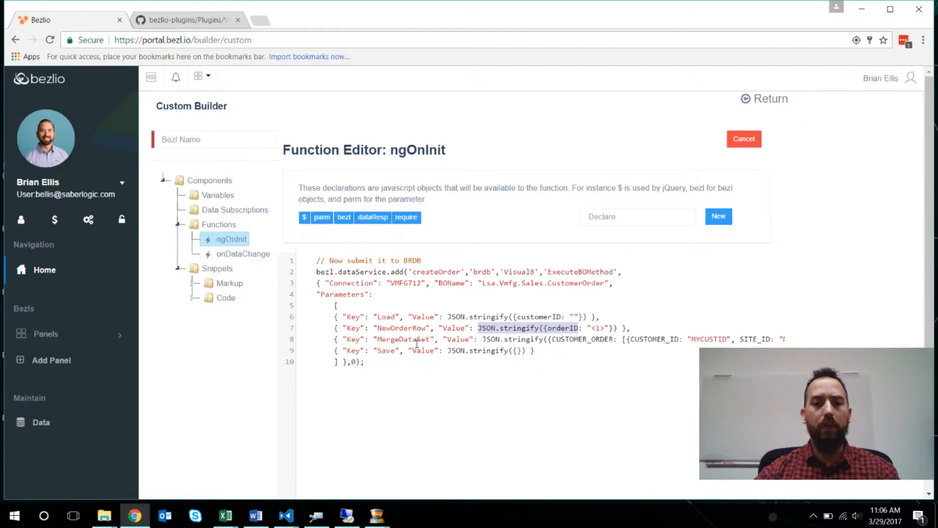
pyautogui.moveTo(419, 341)
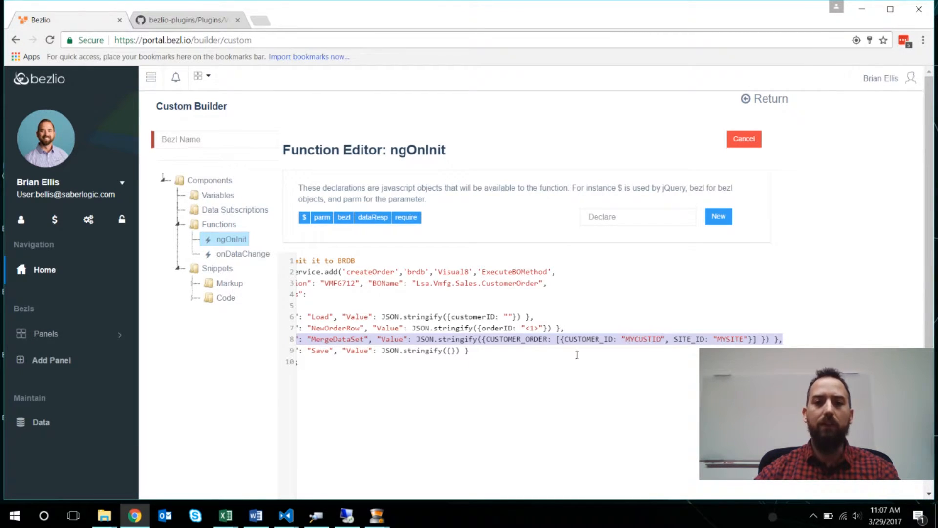
pyautogui.moveTo(625, 334)
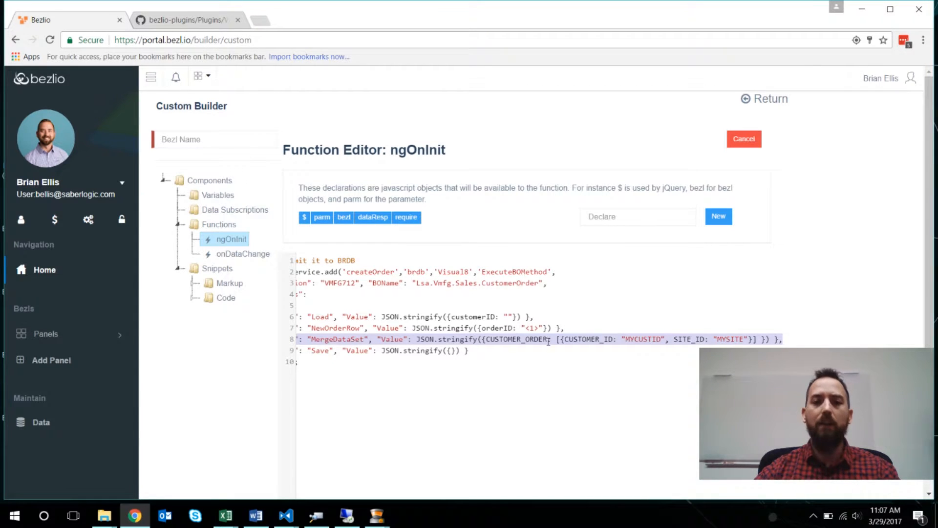
pyautogui.click(319, 317)
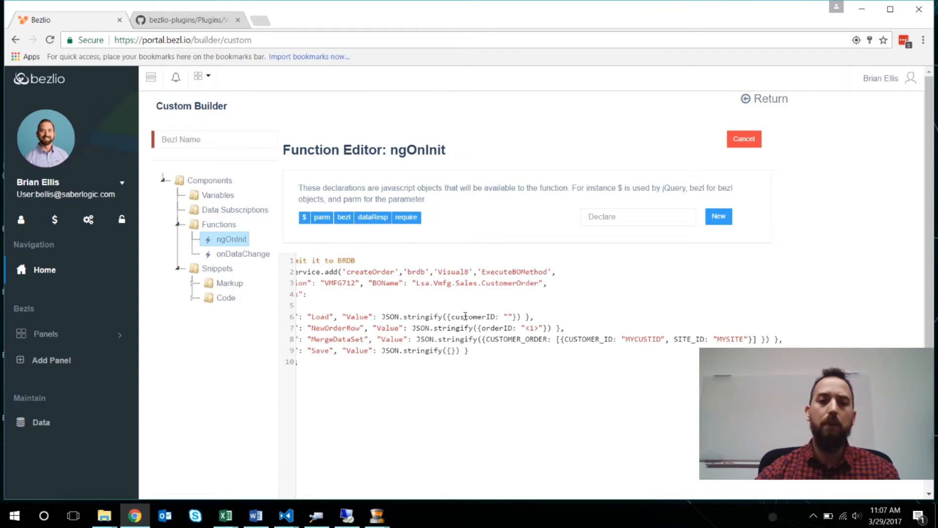
pyautogui.doubleClick(335, 327)
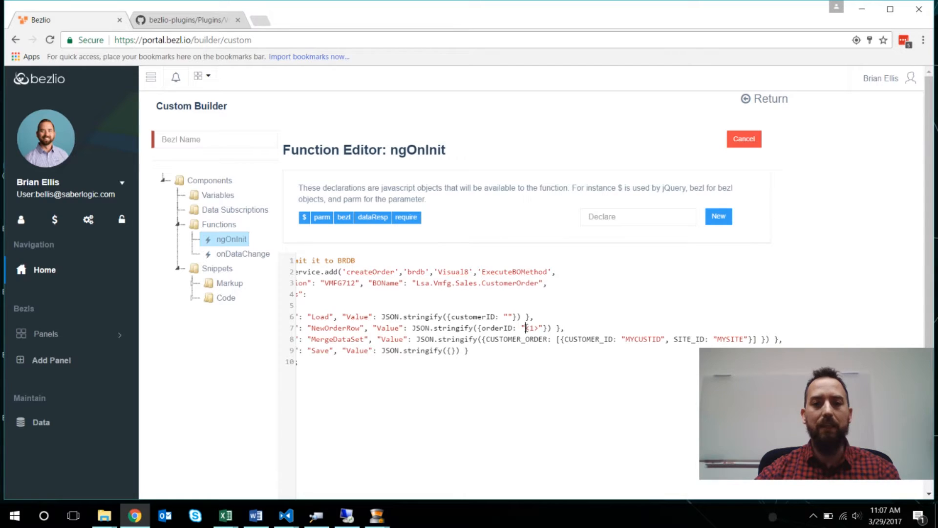
pyautogui.doubleClick(530, 327)
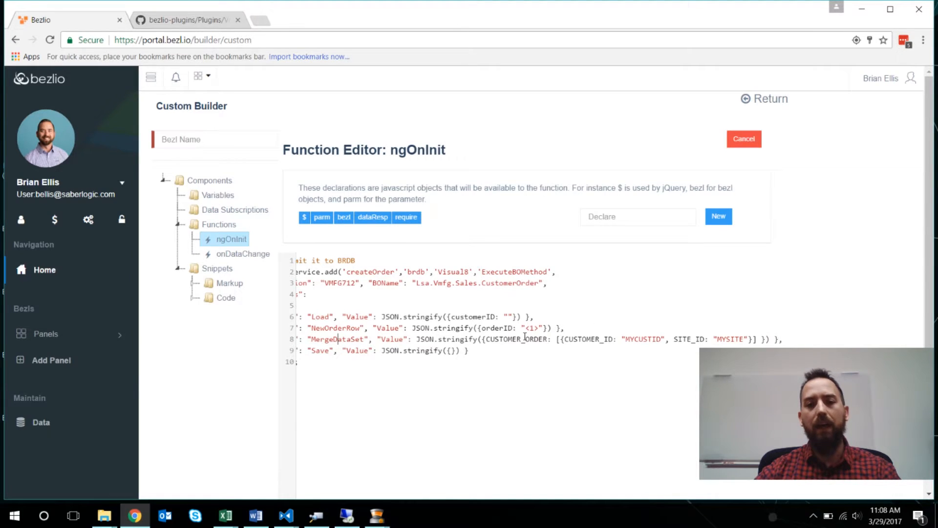
pyautogui.doubleClick(519, 339)
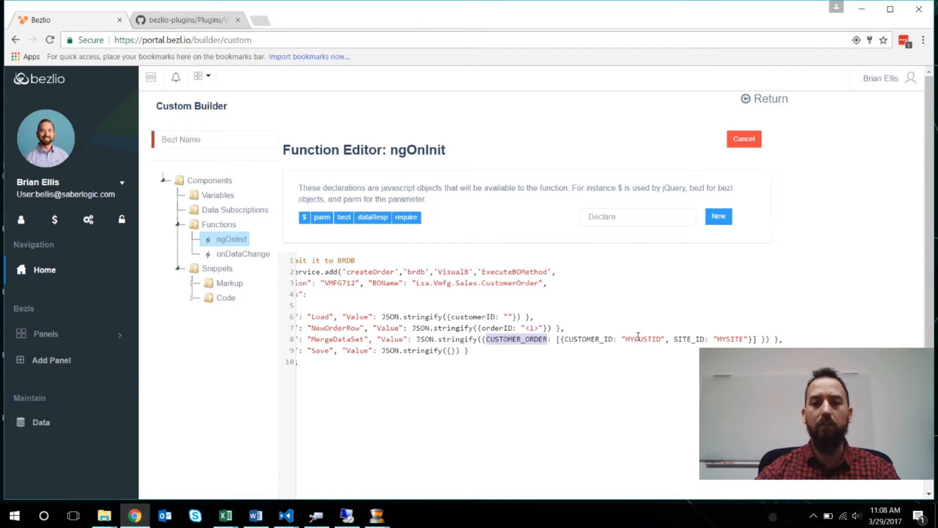
pyautogui.doubleClick(641, 338)
pyautogui.write('ABLMAN')
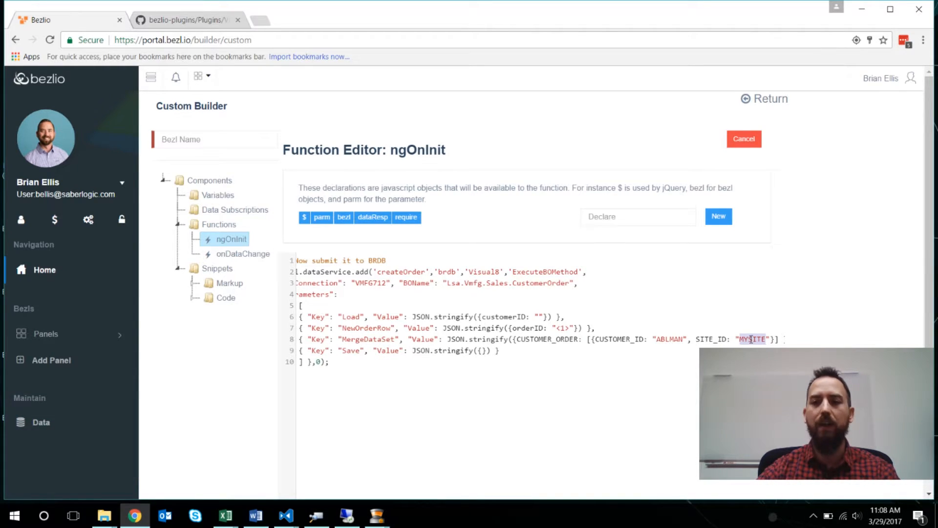
# - Change SITE_ID in the MergeDataSet parameter to MMC for customer ABLMAN
pyautogui.write('MM0')
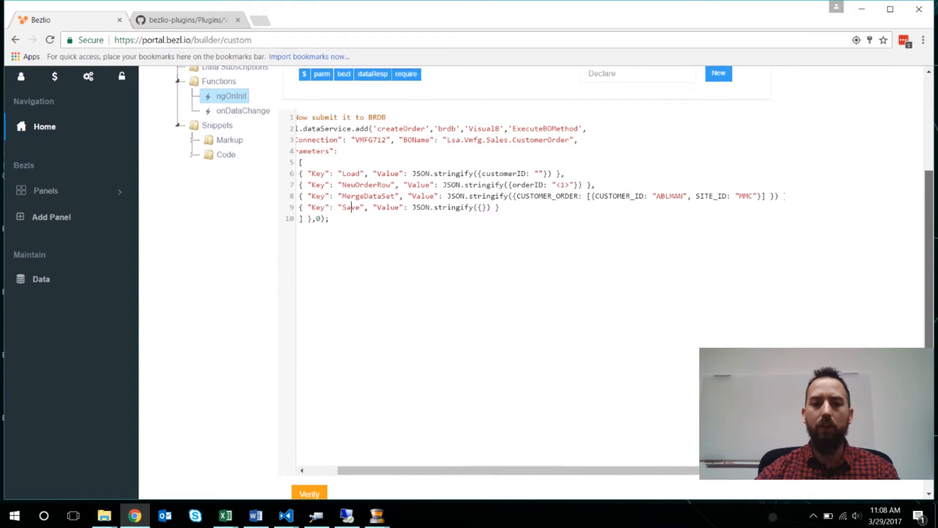
pyautogui.scroll(-3)
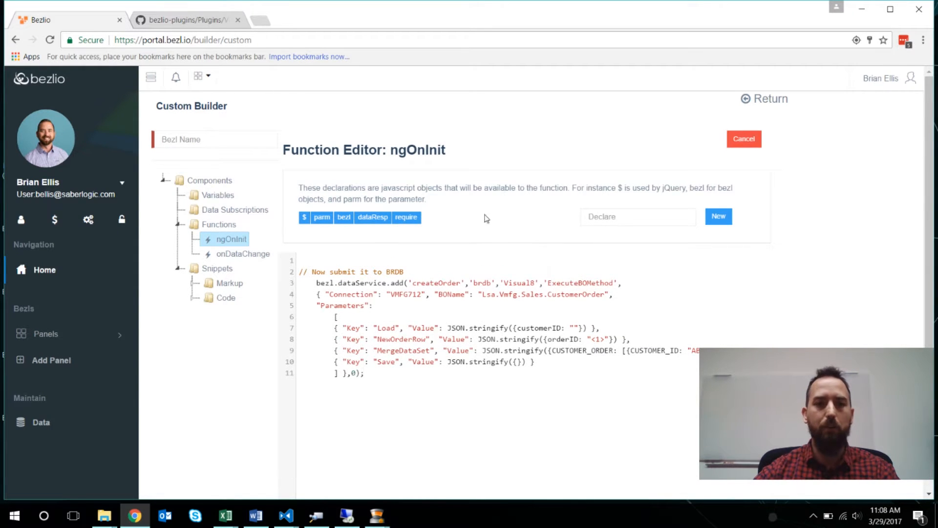
pyautogui.moveTo(474, 213)
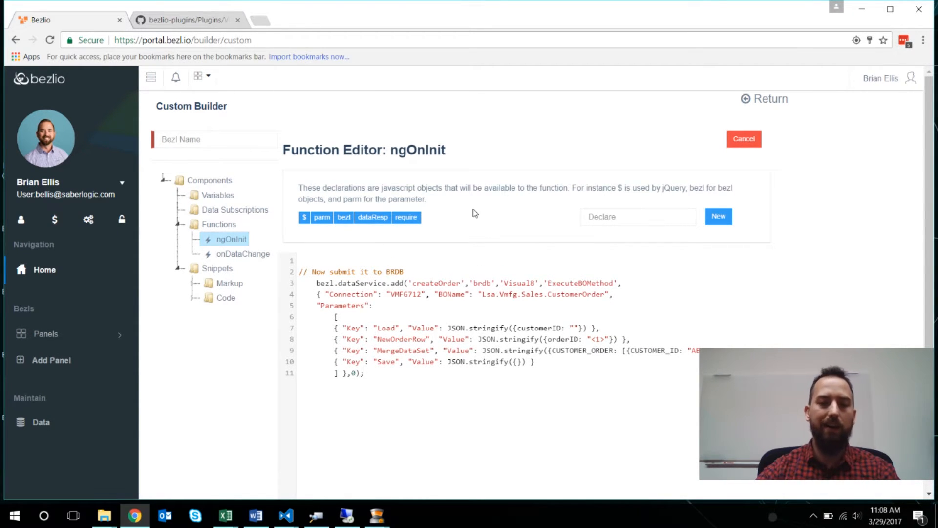
# - Add bezl.var.loading = true at the top of ngOnInit and save the function
pyautogui.write('bezl.')
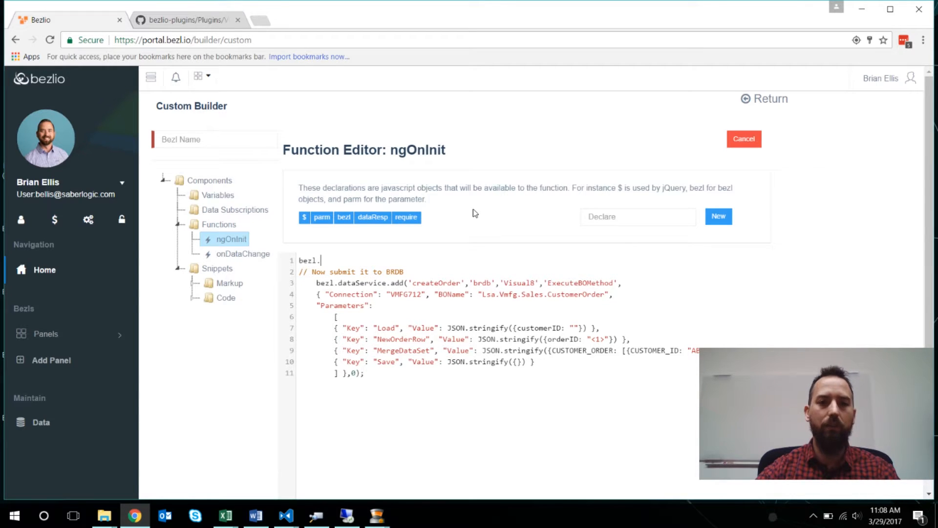
pyautogui.write('var.o')
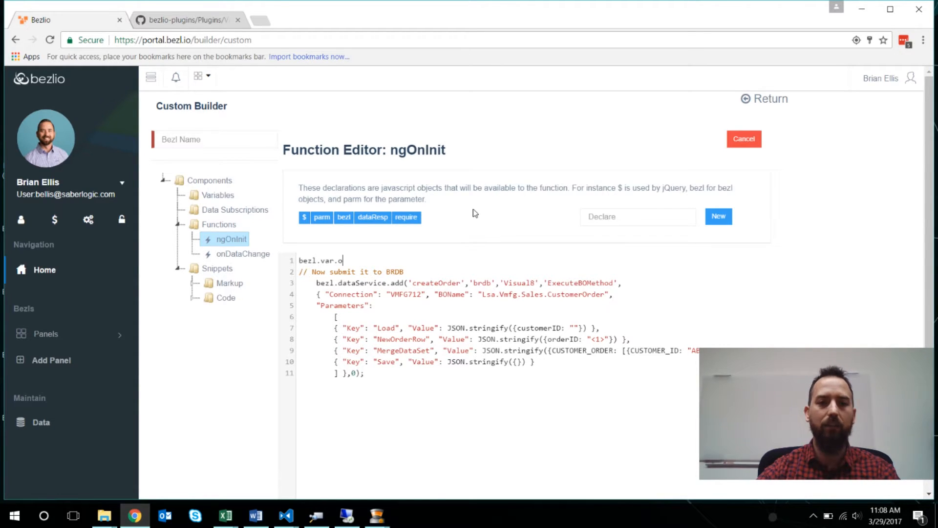
pyautogui.write('loading = true;')
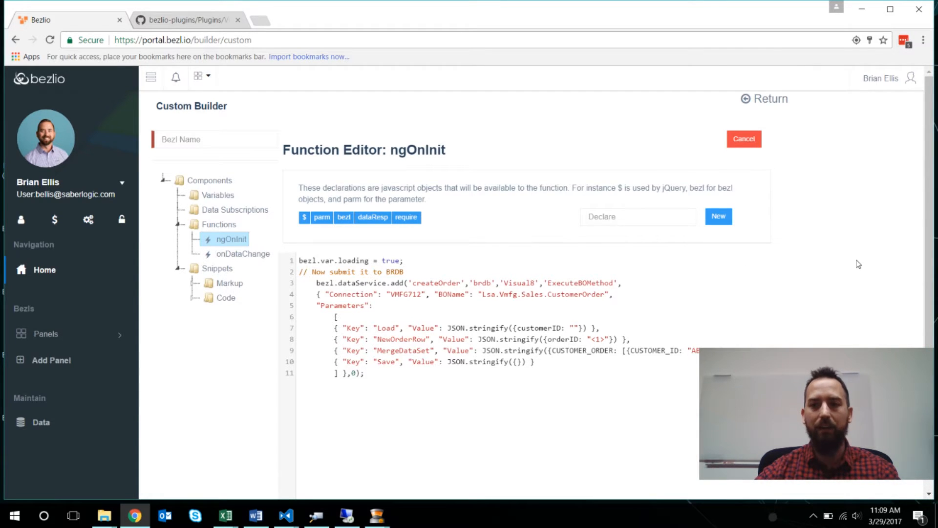
pyautogui.scroll(-3)
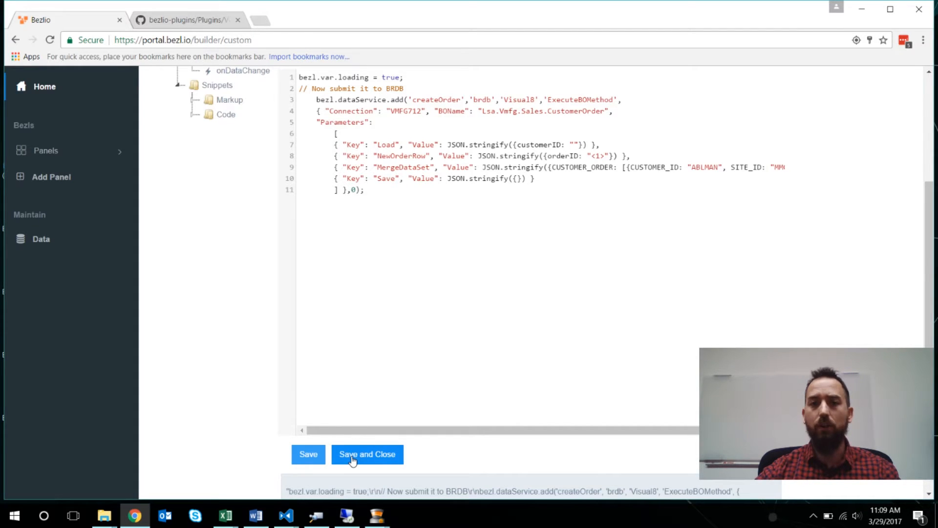
pyautogui.click(367, 453)
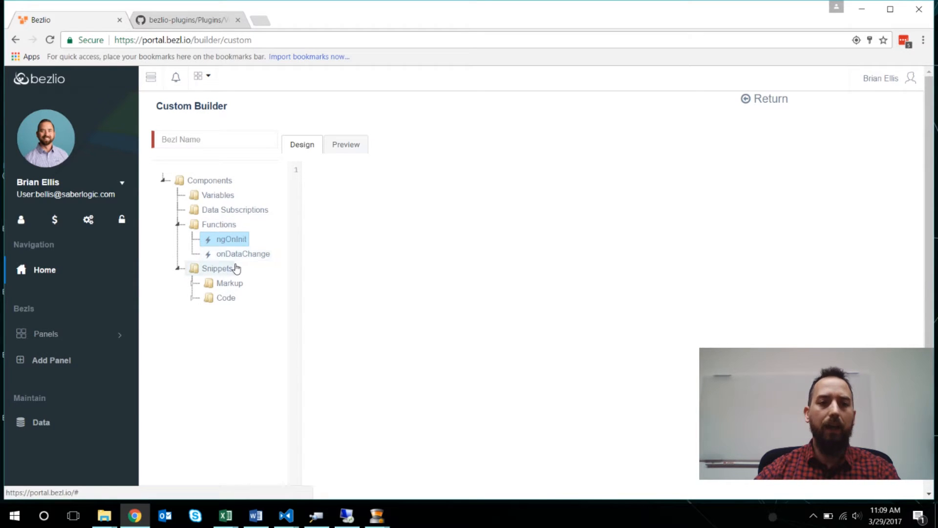
# - Reopen ngOnInit to check the createOrder subscription name, then close it
pyautogui.click(243, 254)
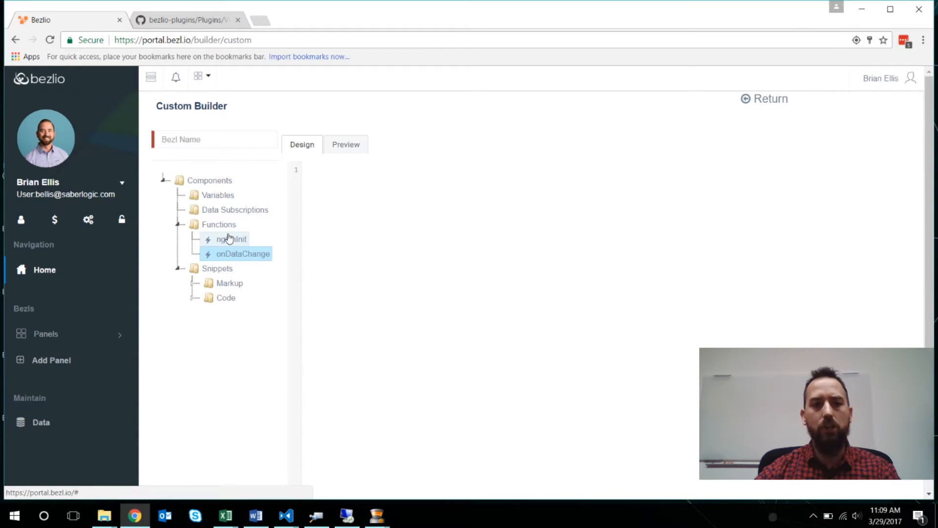
pyautogui.click(232, 239)
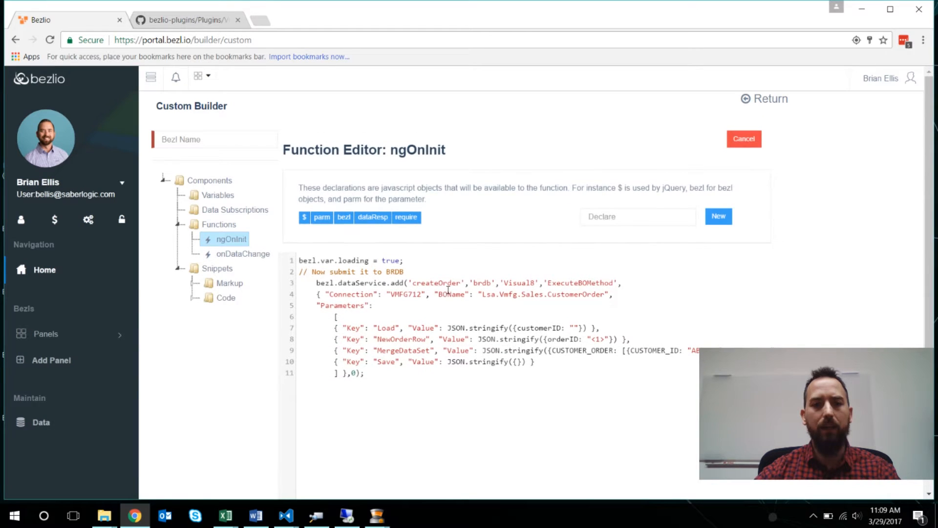
pyautogui.doubleClick(435, 282)
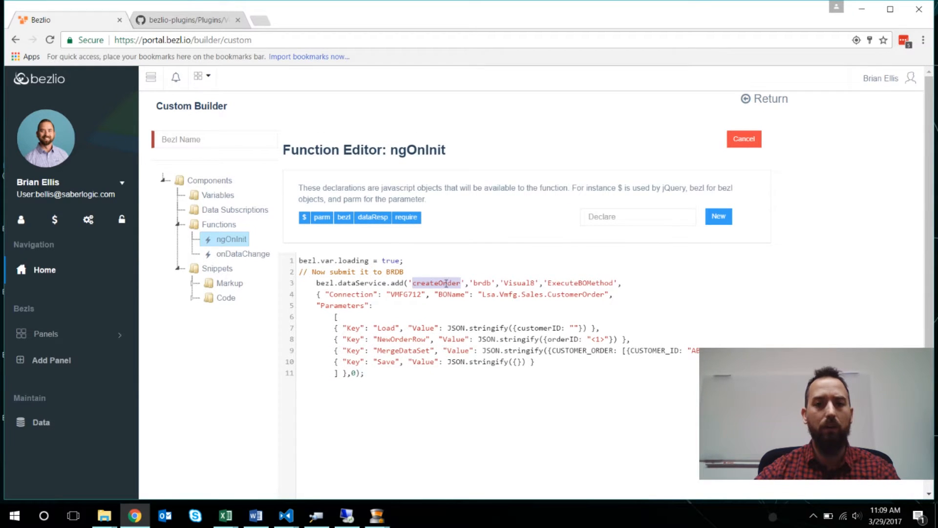
pyautogui.click(743, 138)
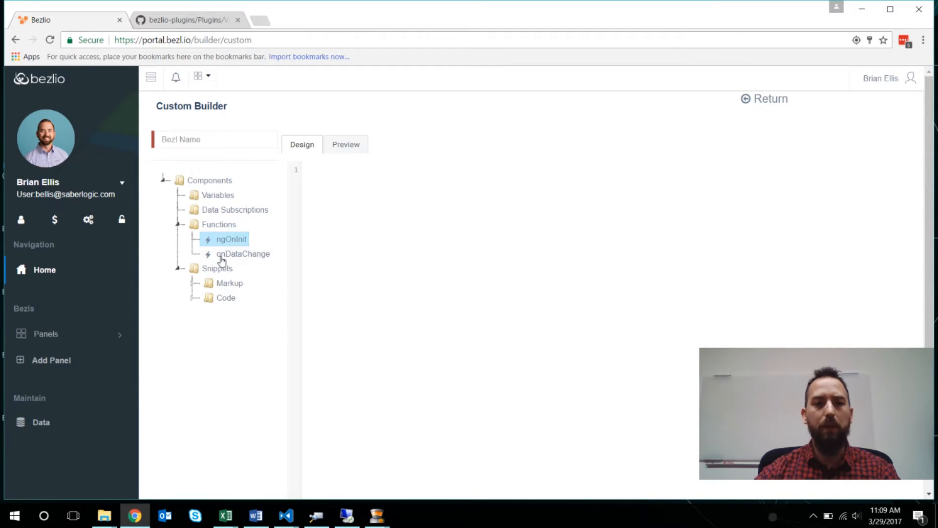
# - In onDataChange, add if (bezl.data.createOrder) { bezl.vars.loading = false; }
pyautogui.click(243, 253)
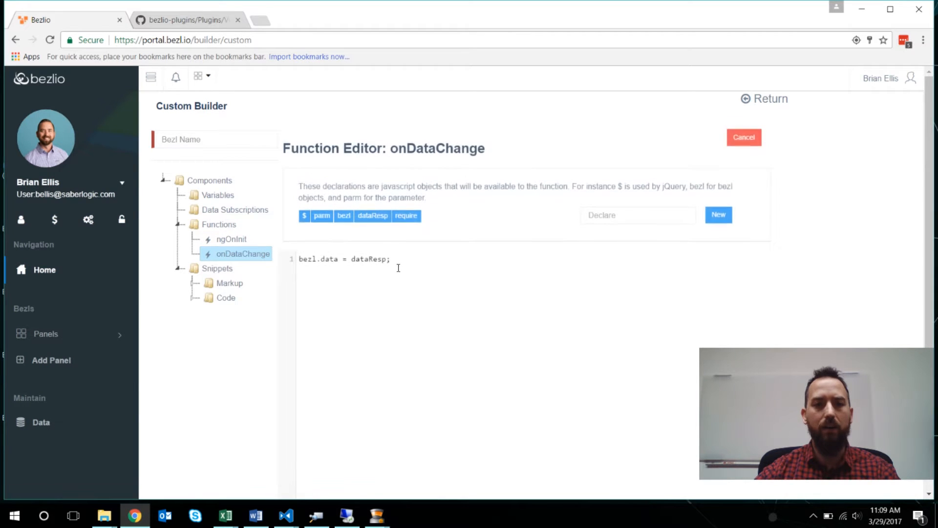
pyautogui.write('if')
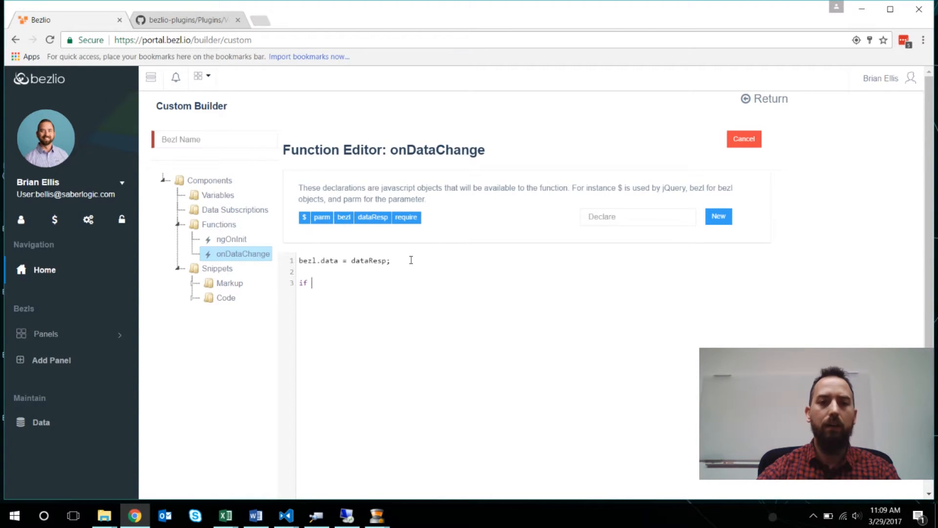
pyautogui.write('(bezl.data.')
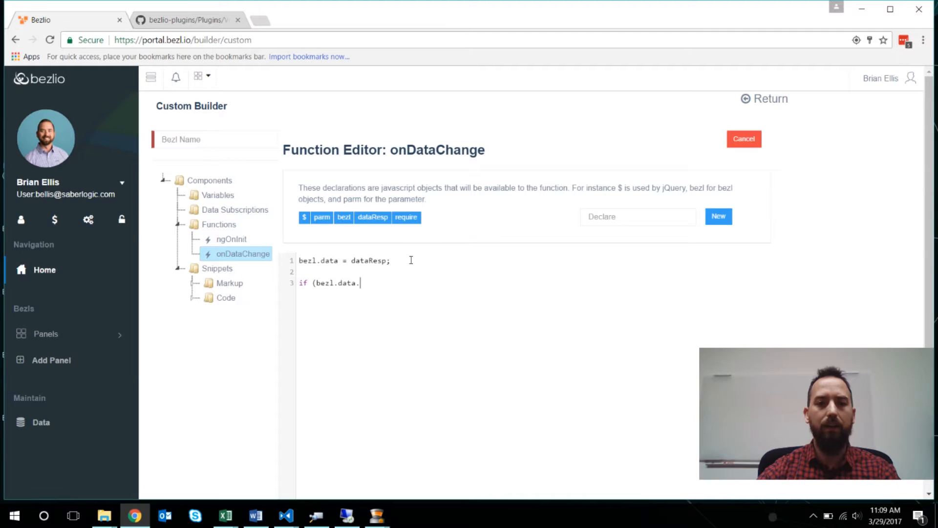
pyautogui.write('createOrder)')
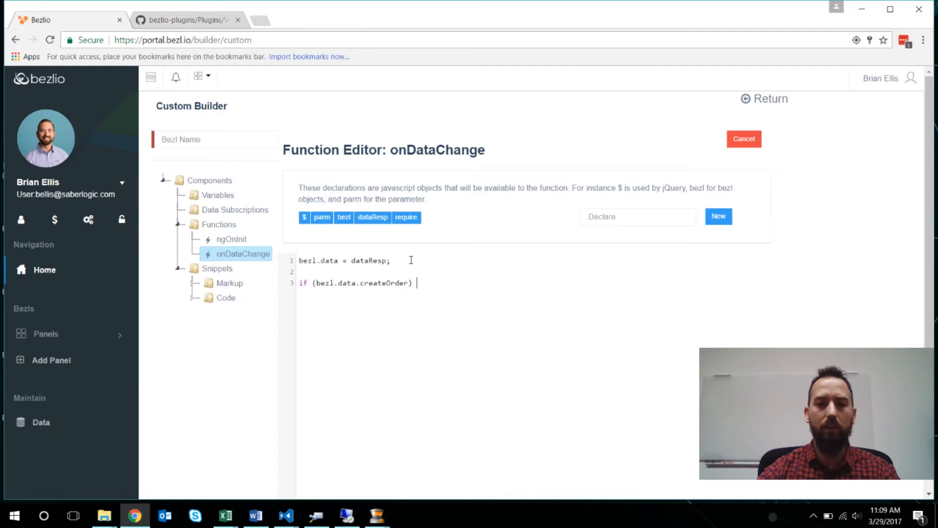
pyautogui.write('{')
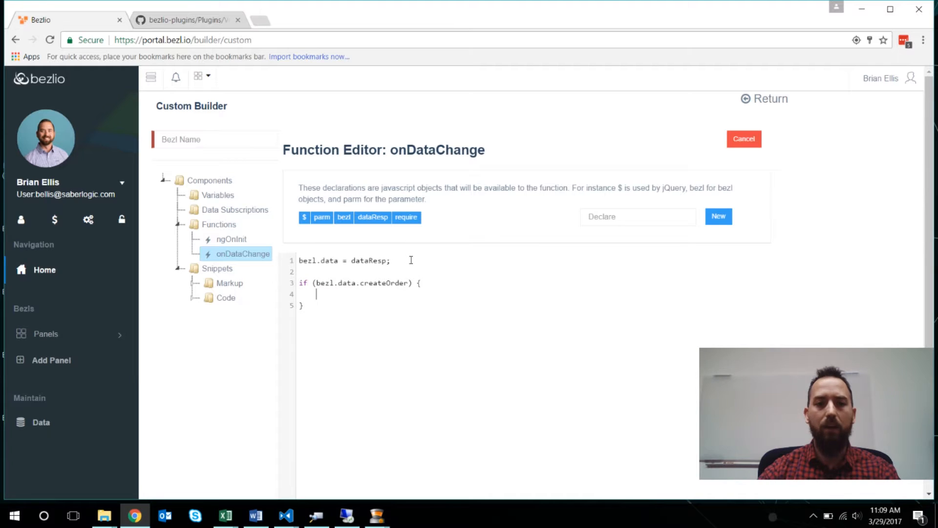
pyautogui.write('bezl.vars')
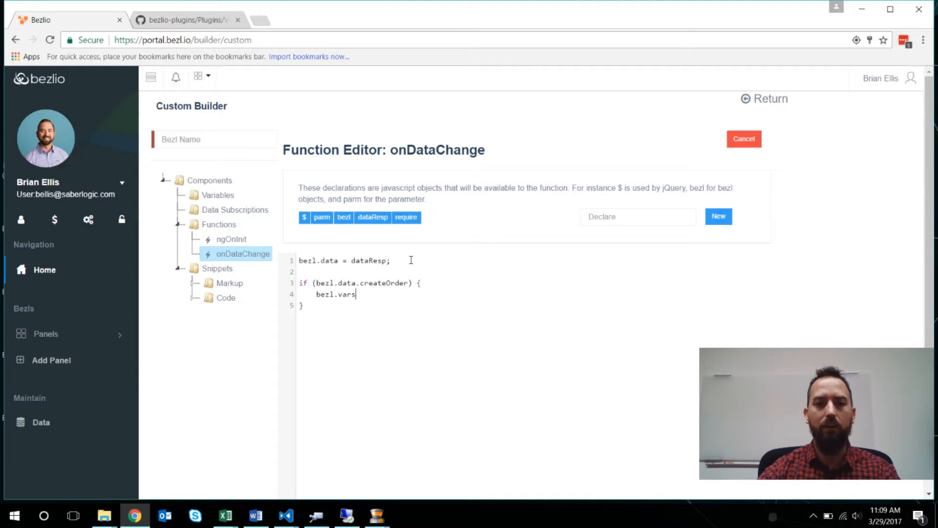
pyautogui.write('.loading -')
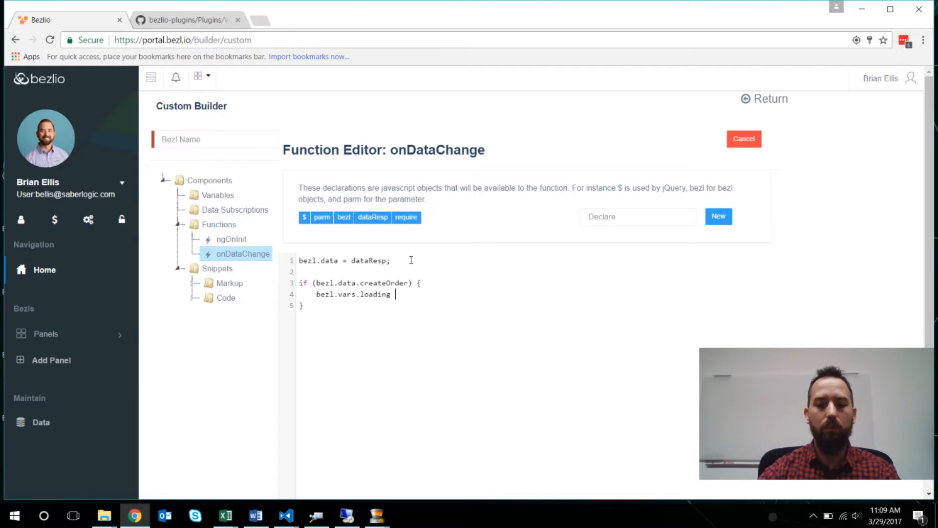
pyautogui.write('= false;')
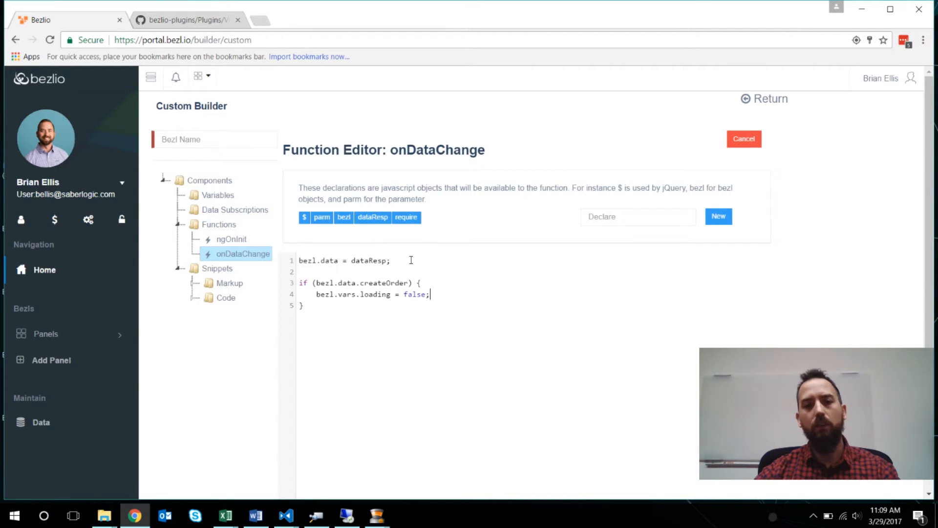
pyautogui.scroll(-3)
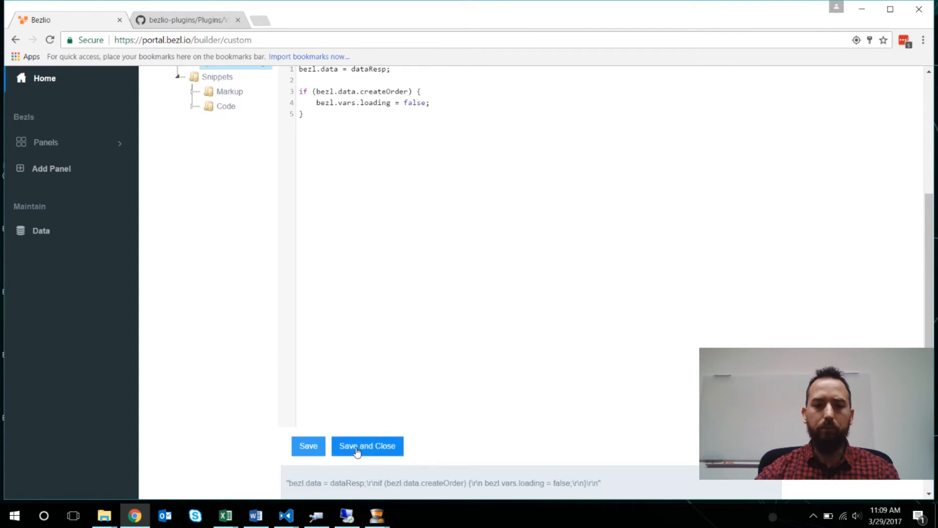
# - Save onDataChange, fix ngOnInit to use bezl.vars.loading and save, then cancel
pyautogui.click(367, 445)
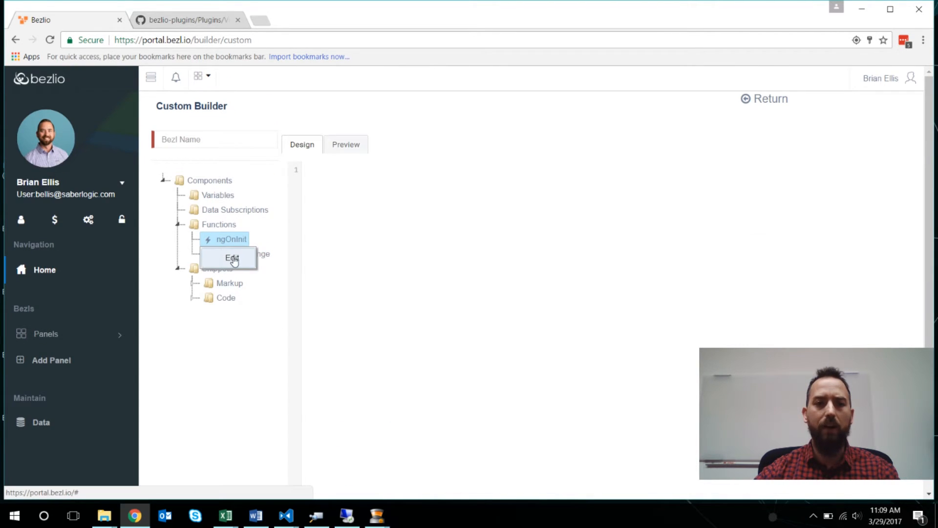
pyautogui.click(232, 257)
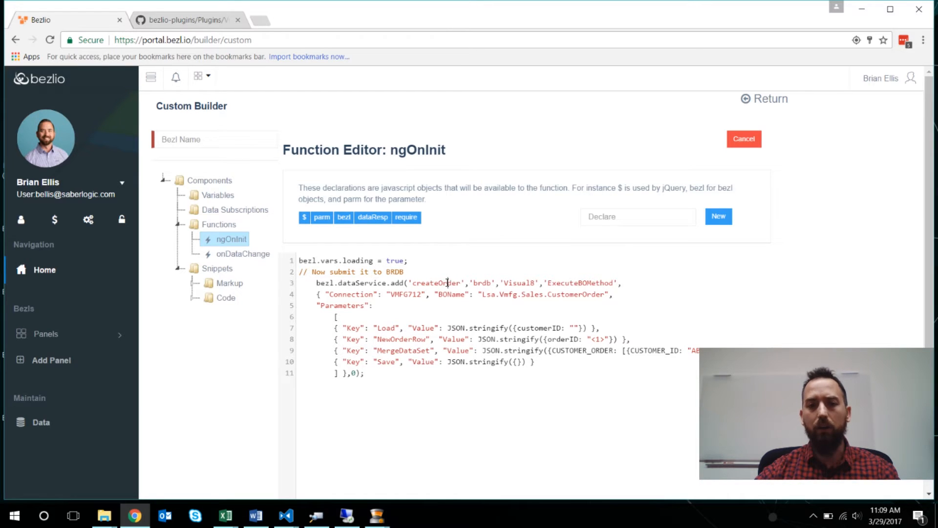
pyautogui.scroll(-3)
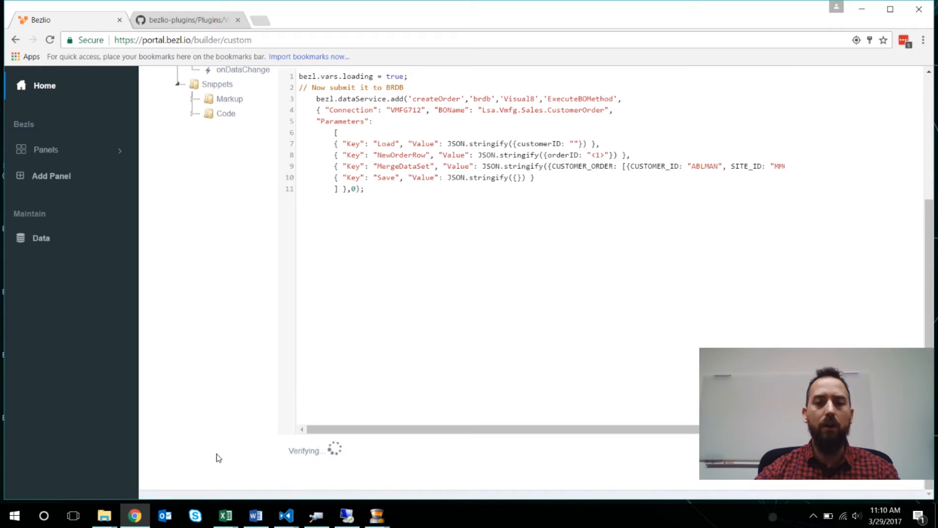
pyautogui.click(231, 208)
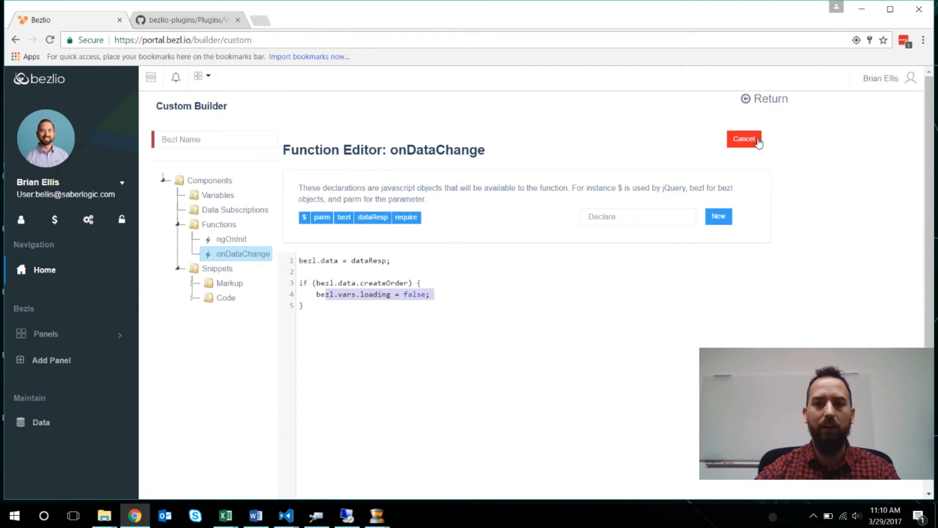
pyautogui.click(743, 138)
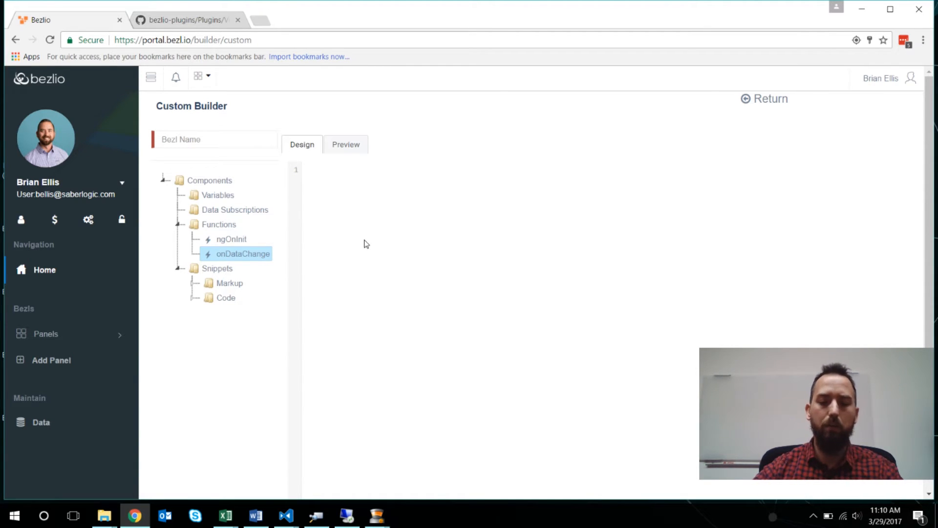
pyautogui.moveTo(187, 294)
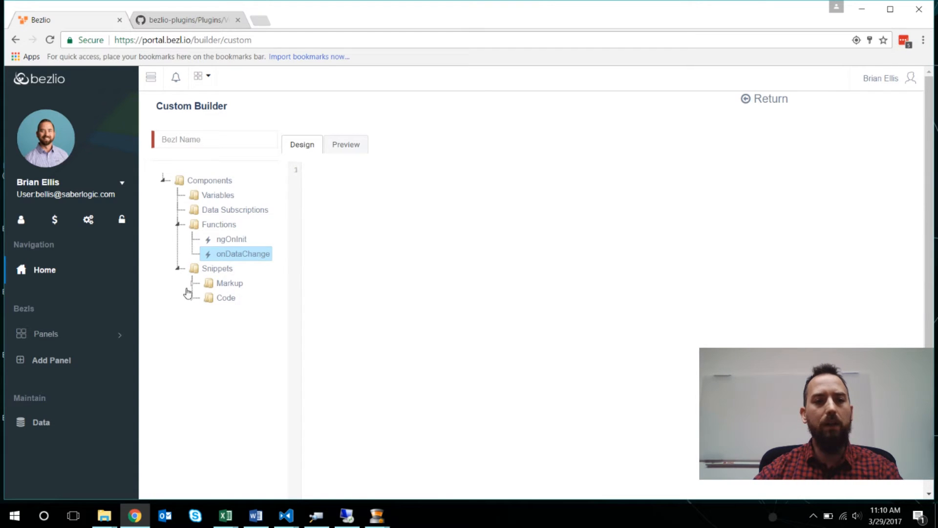
# - Insert the Markup Loading snippet, a spinner label shown only when bezl.vars.loading is true
pyautogui.click(304, 170)
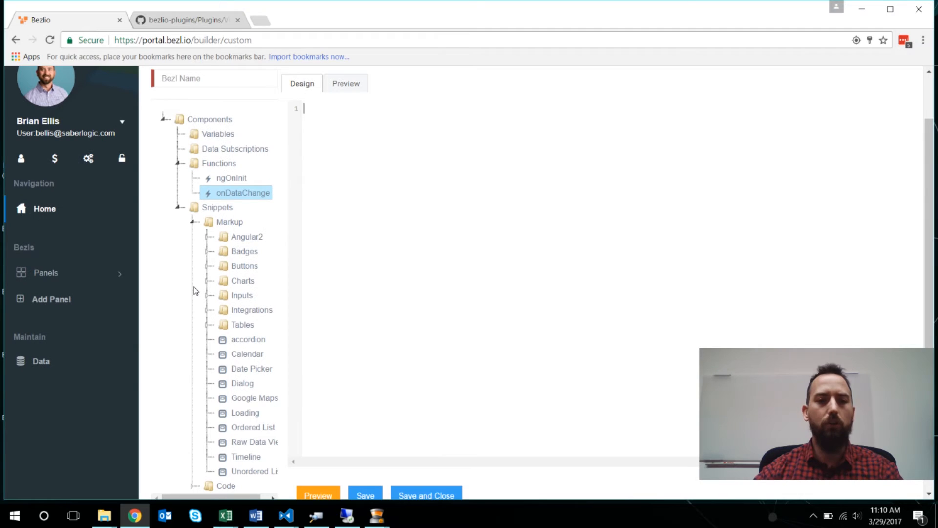
pyautogui.moveTo(287, 442)
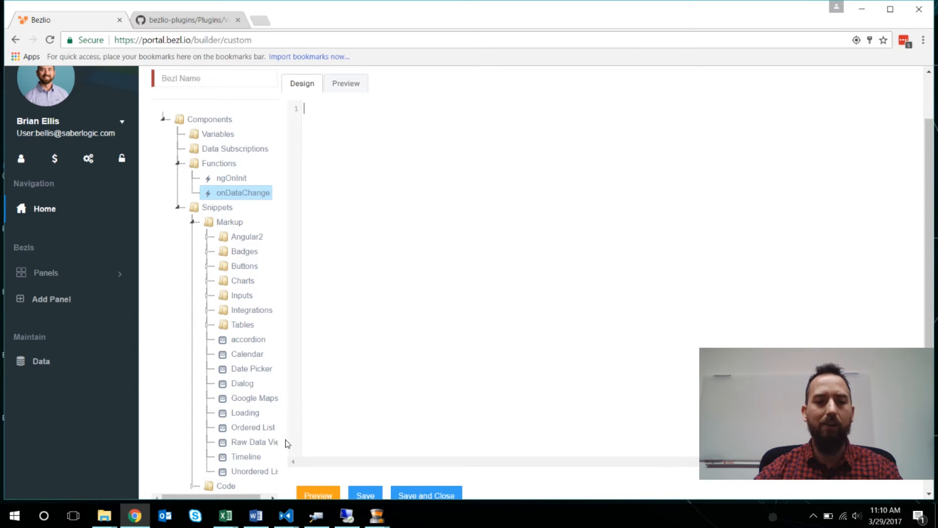
pyautogui.moveTo(241, 413)
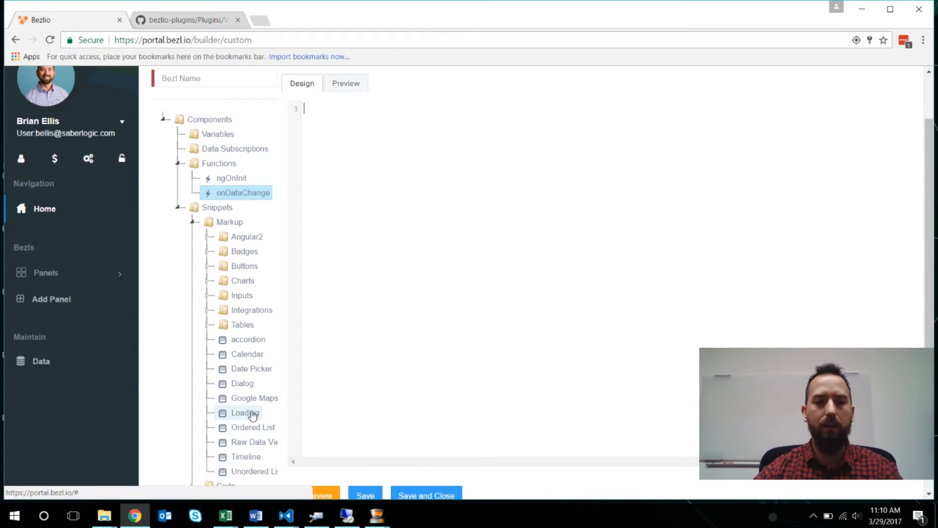
pyautogui.click(242, 413)
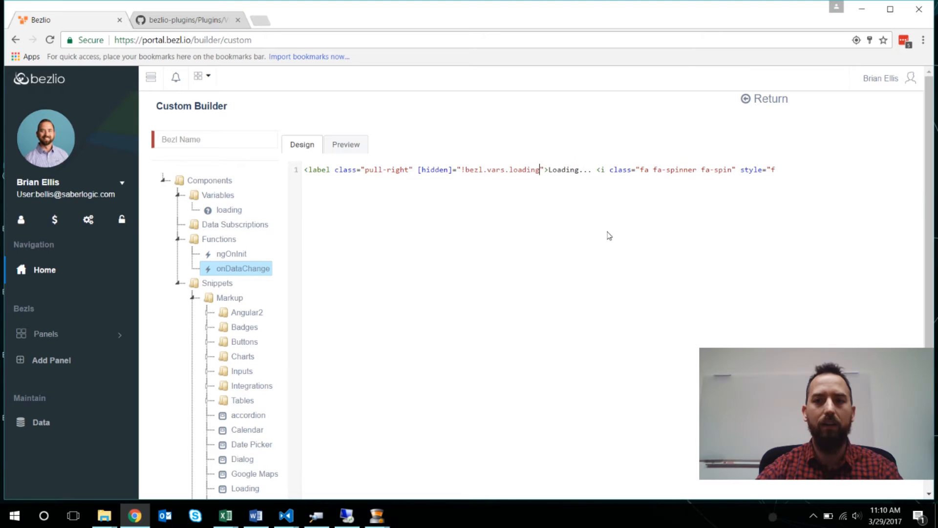
pyautogui.scroll(-3)
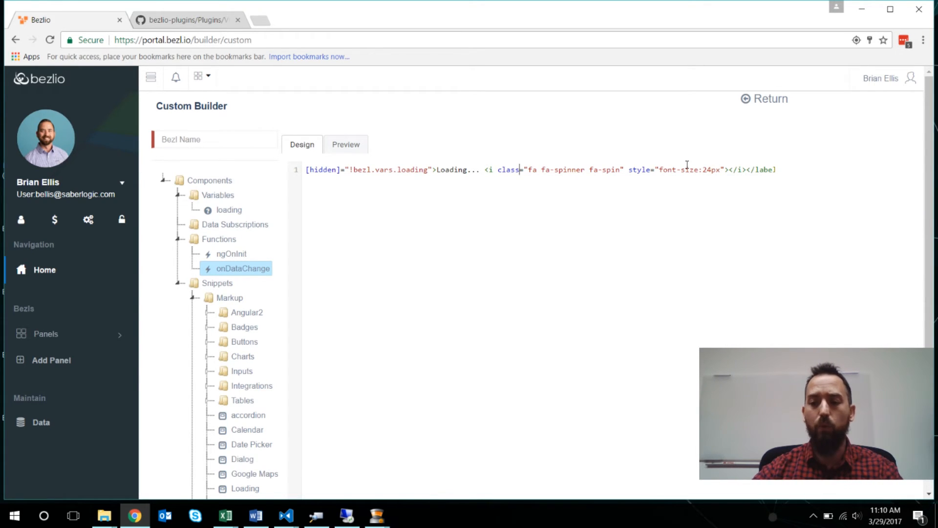
pyautogui.scroll(-3)
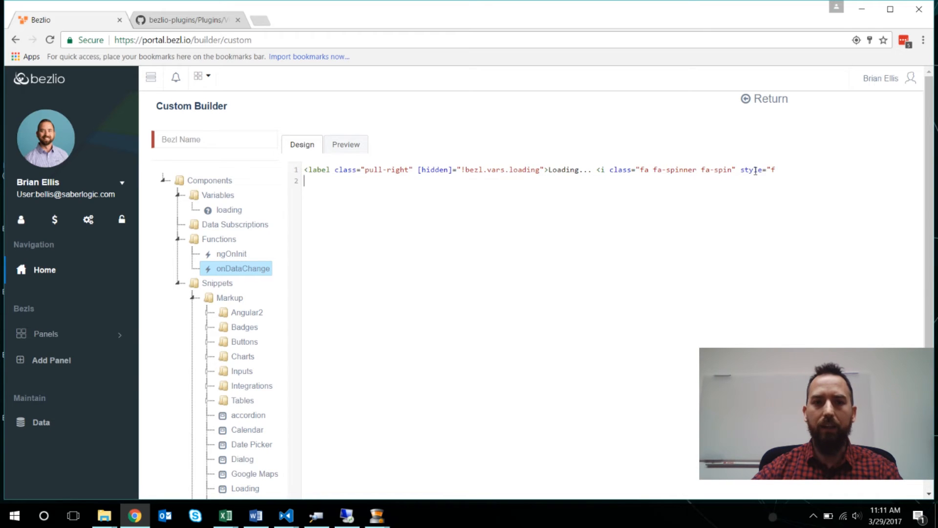
# - Add a pre block printing {{bezl.data.createOrder | json}} to the markup
pyautogui.scroll(-3)
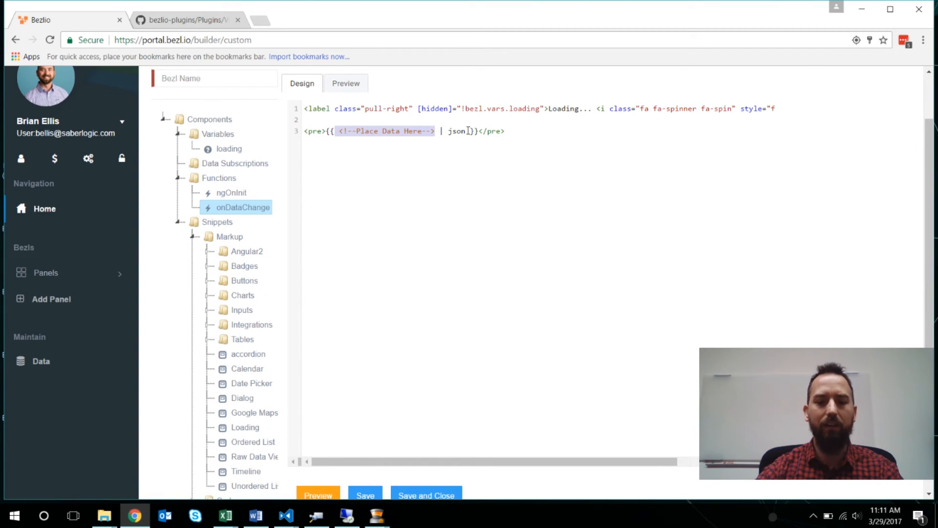
pyautogui.write('bezl.')
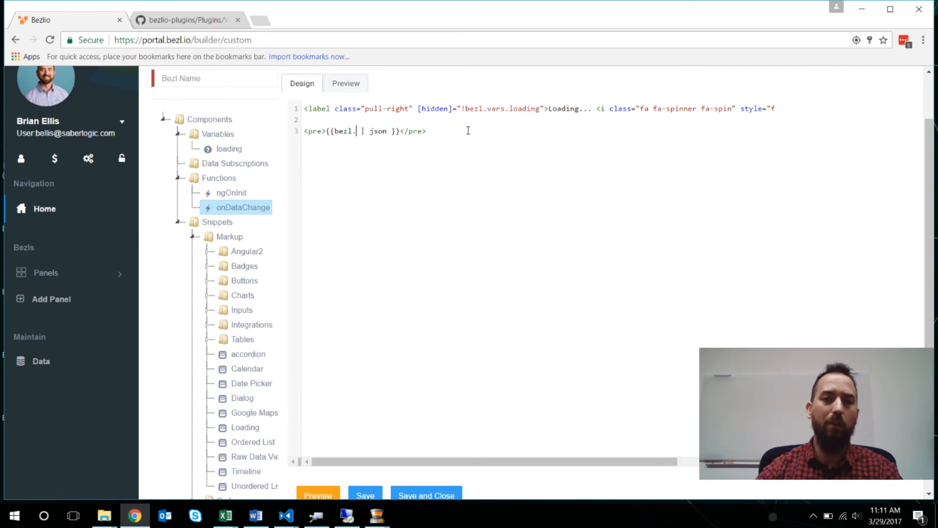
pyautogui.write('data')
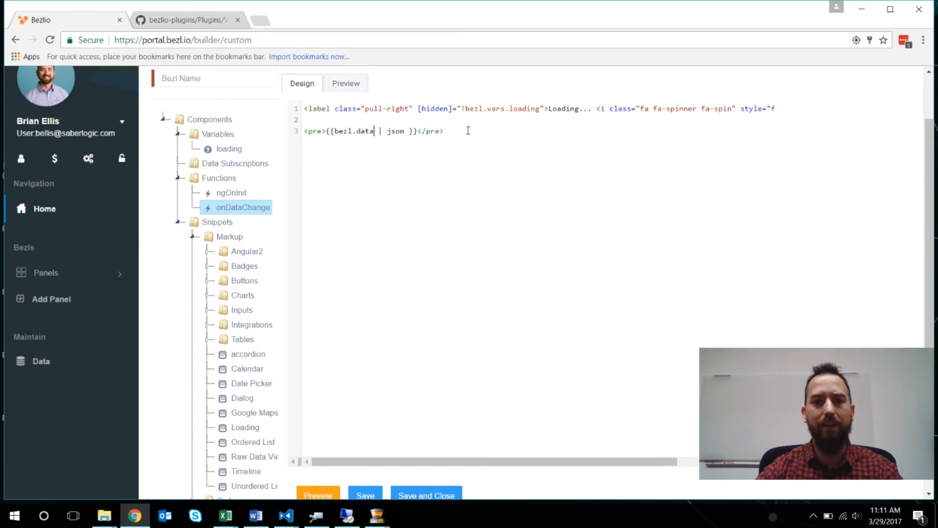
pyautogui.write('.create')
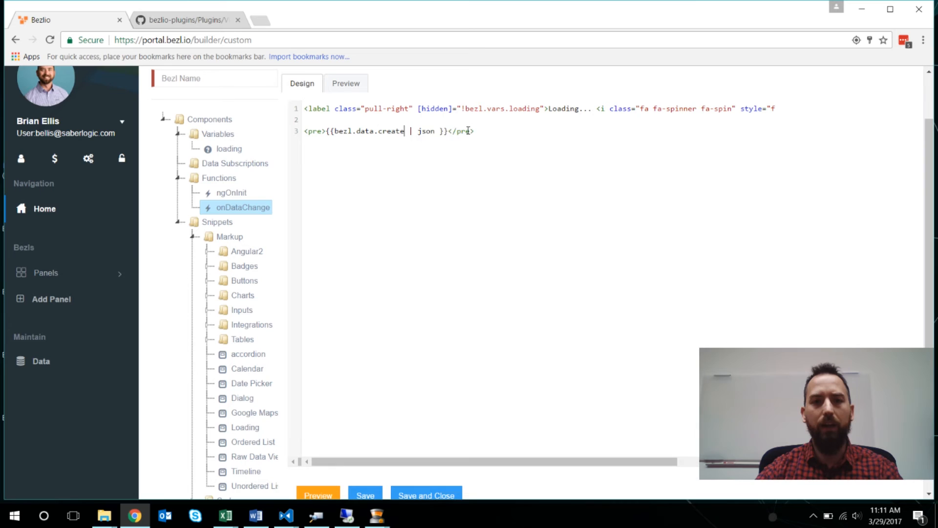
pyautogui.write('Order')
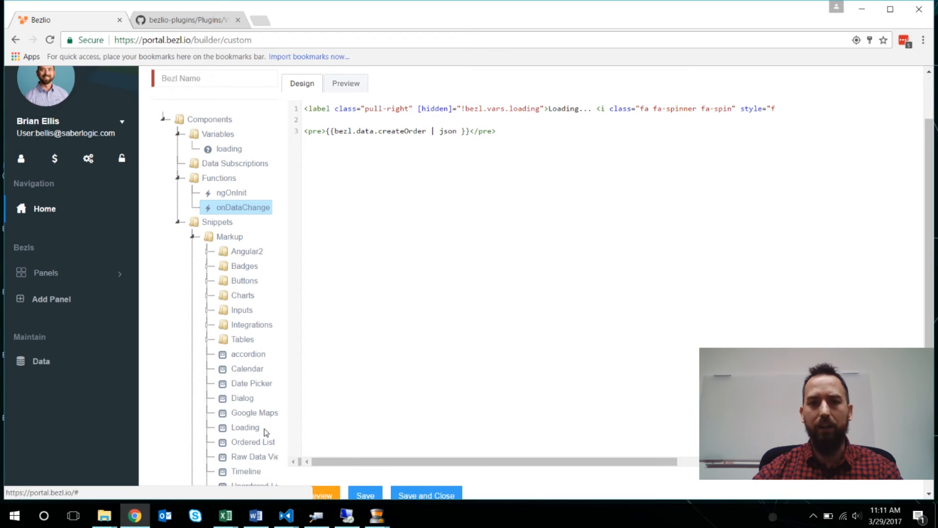
pyautogui.moveTo(239, 215)
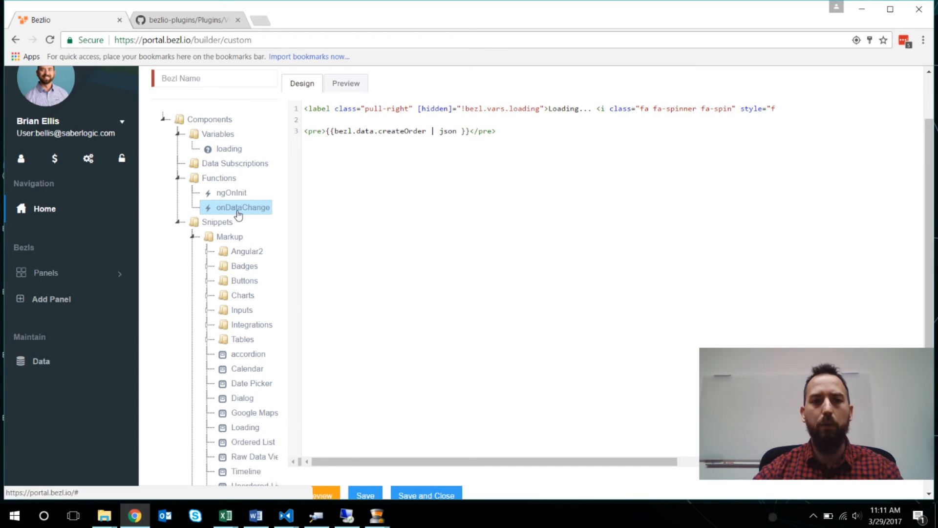
# - Review the onDataChange and ngOnInit functions, then close the editor without changes
pyautogui.click(243, 207)
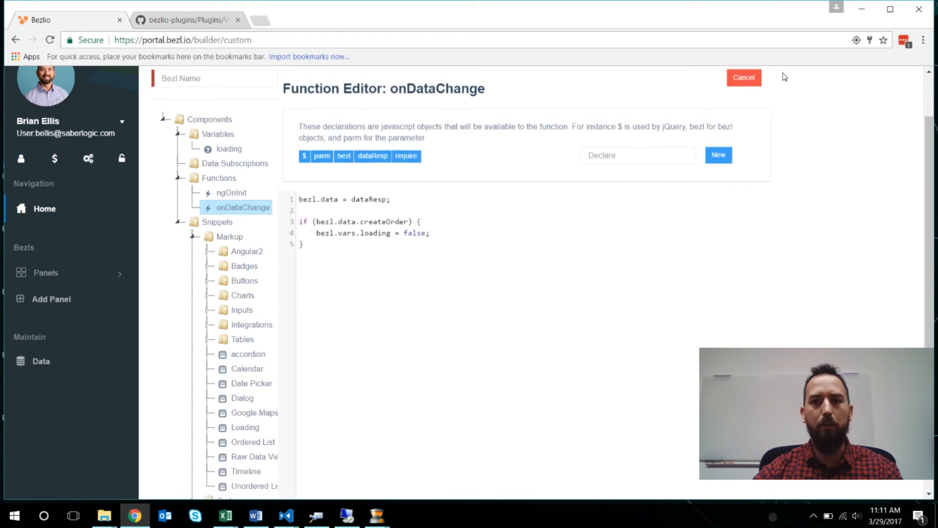
pyautogui.click(230, 192)
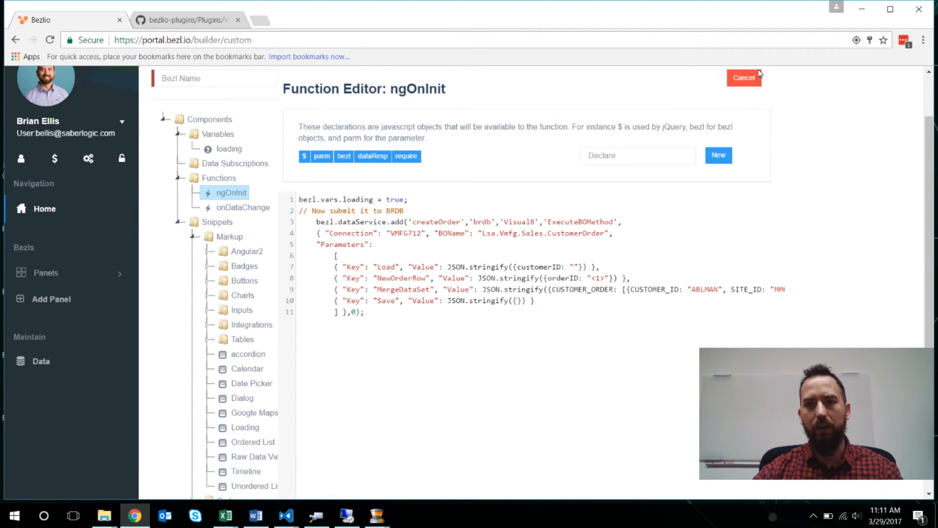
pyautogui.click(743, 78)
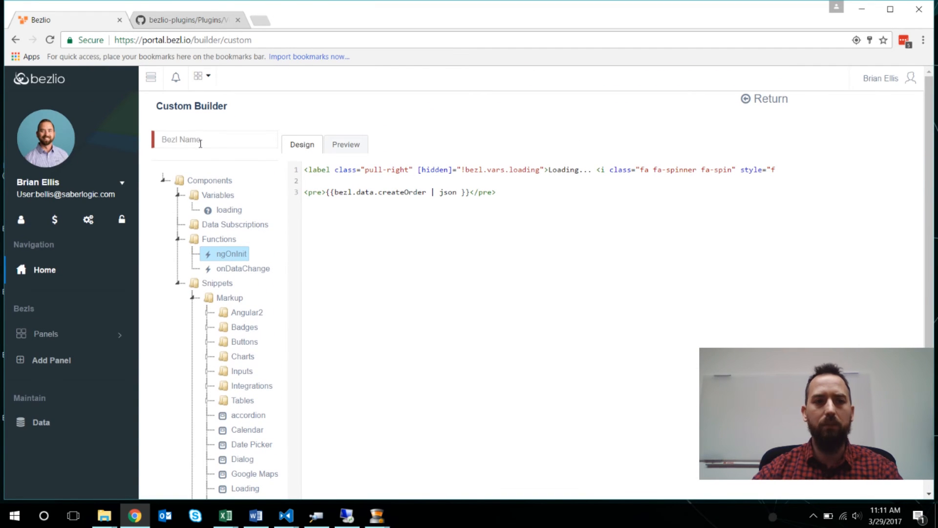
# - Enter 'VE8 Order Creator' as the Bezl Name
pyautogui.write('VE8')
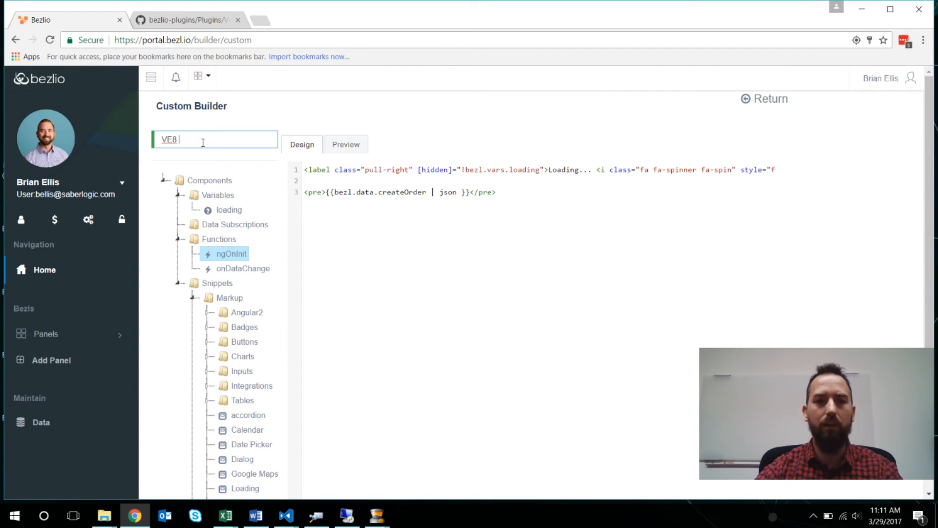
pyautogui.write('Order')
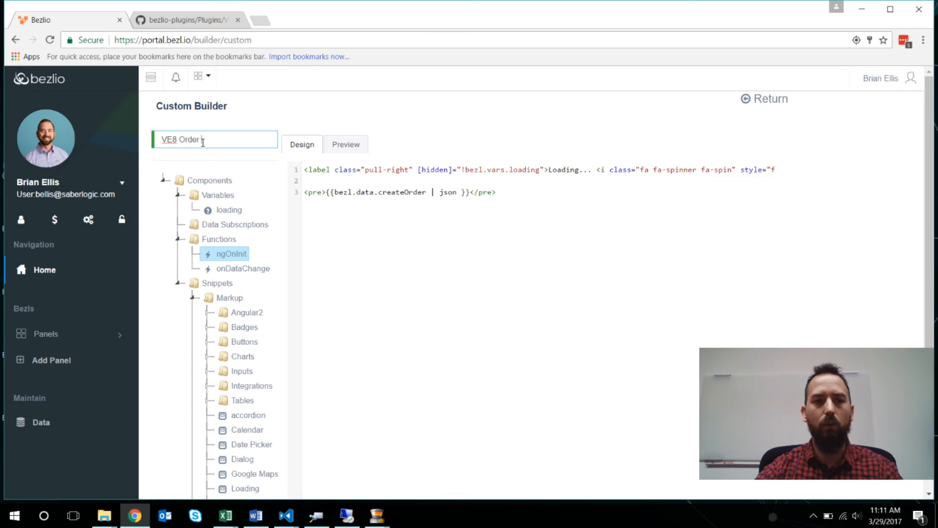
pyautogui.write('Creator')
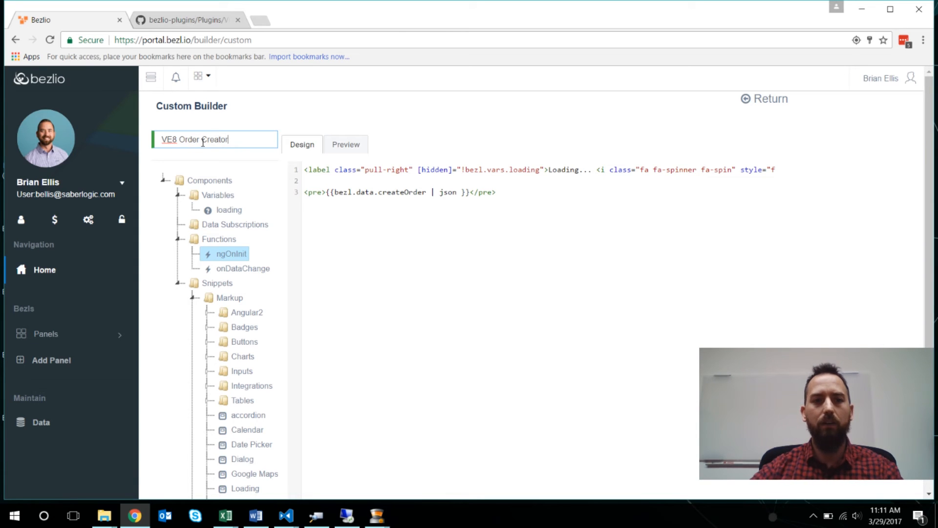
pyautogui.scroll(-3)
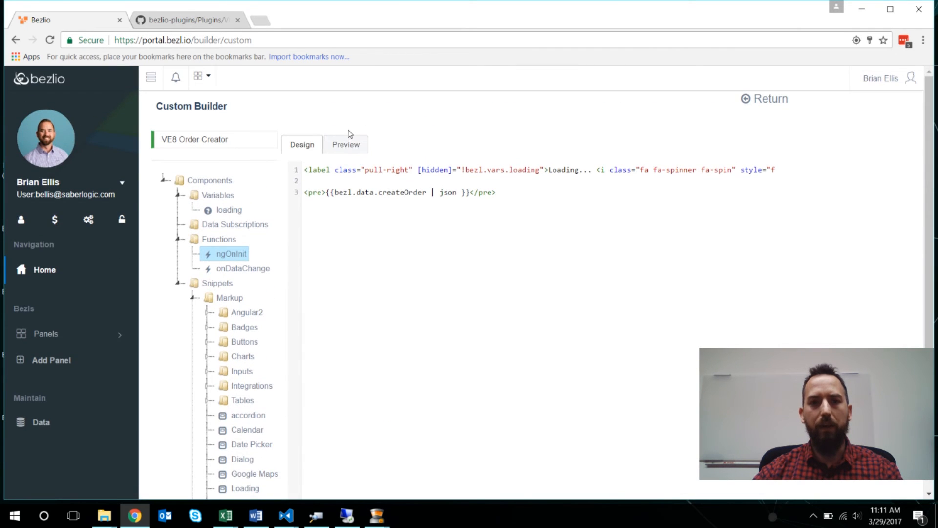
# - Preview the Bezl, look through the ABLMAN order JSON, then return to the GitHub readme
pyautogui.click(346, 144)
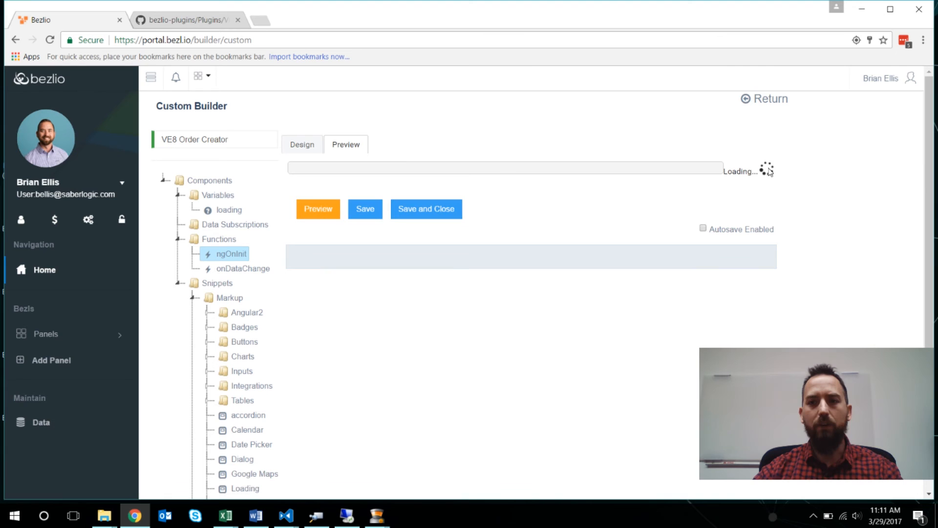
pyautogui.moveTo(771, 197)
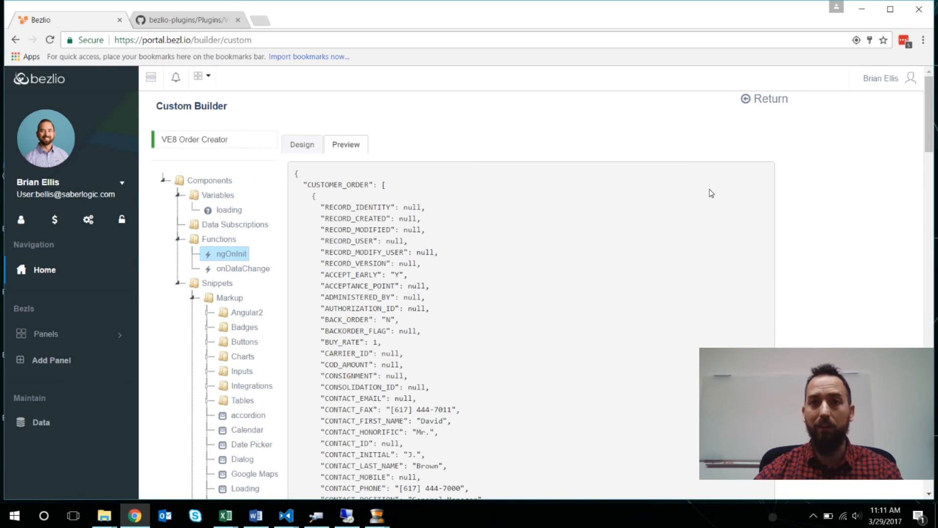
pyautogui.moveTo(559, 277)
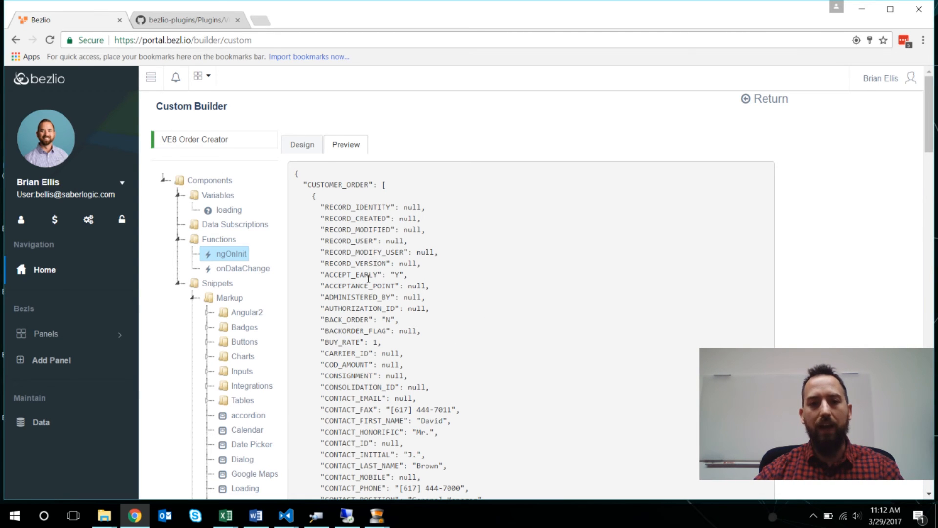
pyautogui.scroll(-3)
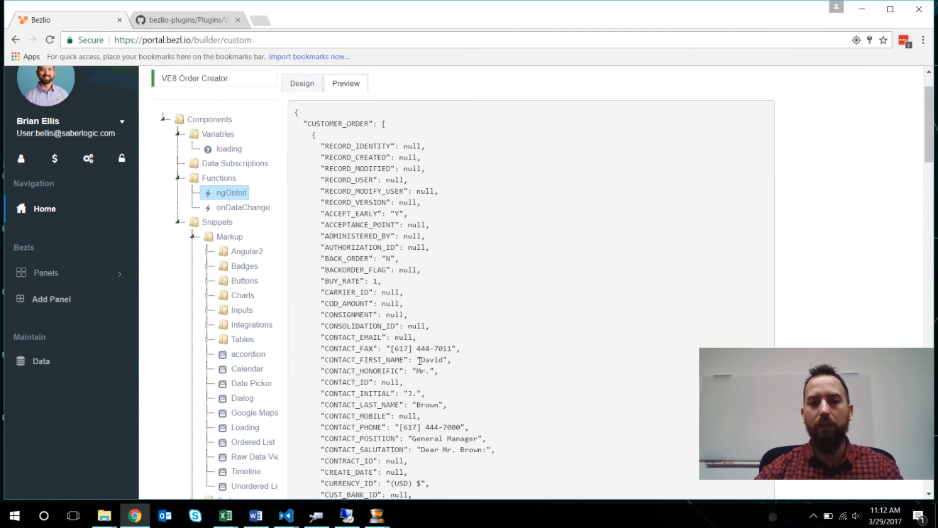
pyautogui.scroll(-3)
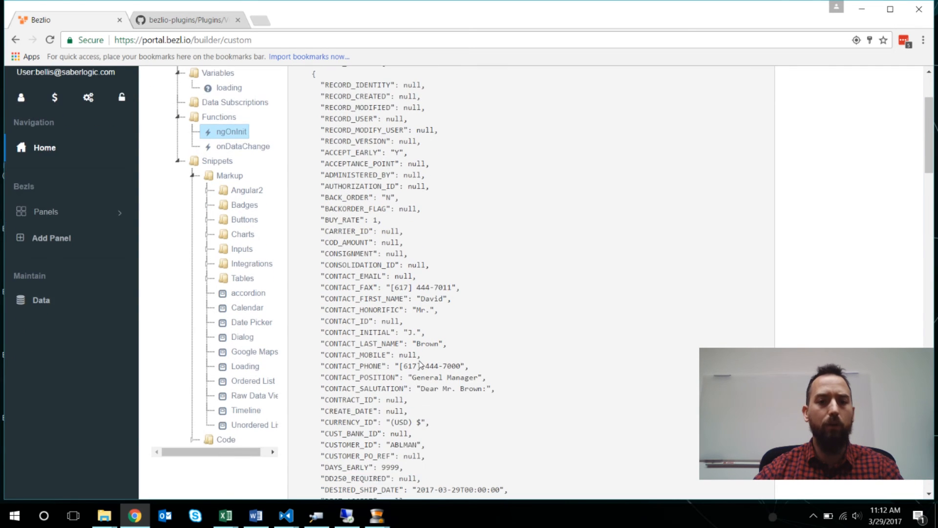
pyautogui.scroll(-3)
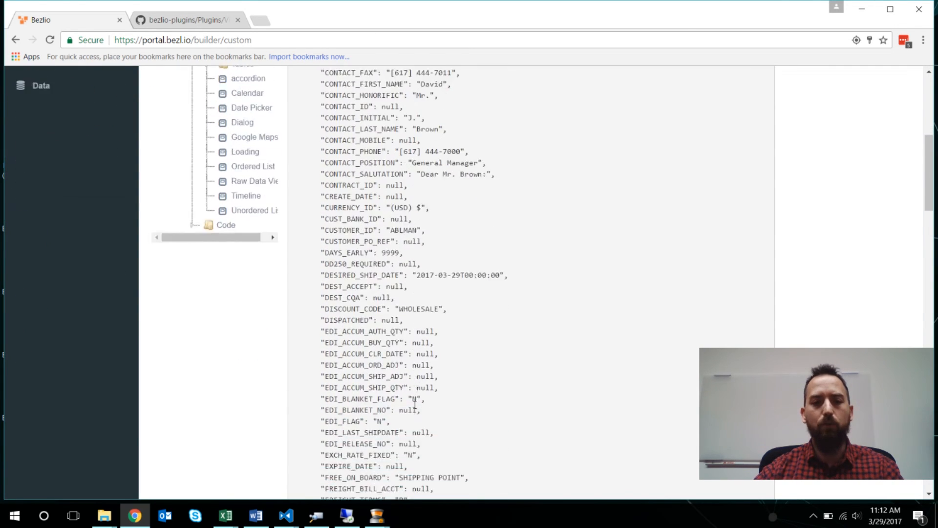
pyautogui.doubleClick(350, 420)
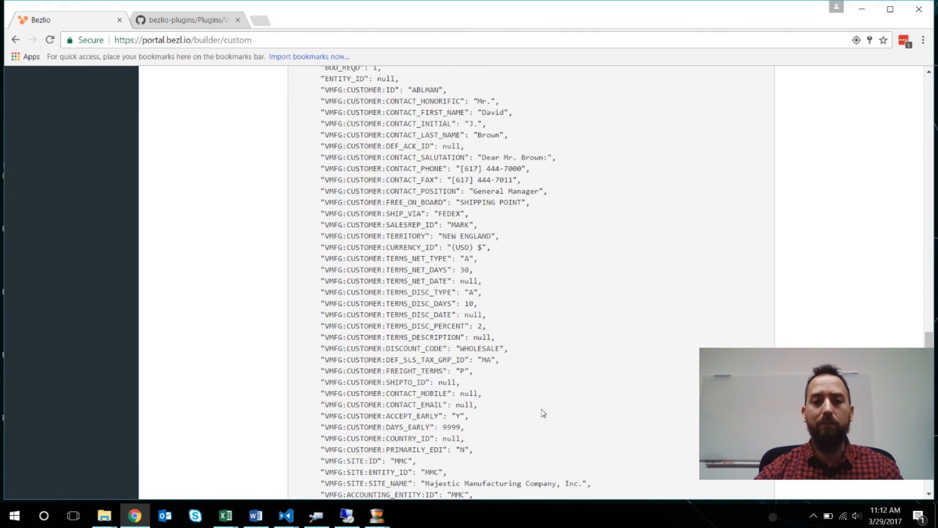
pyautogui.scroll(-3)
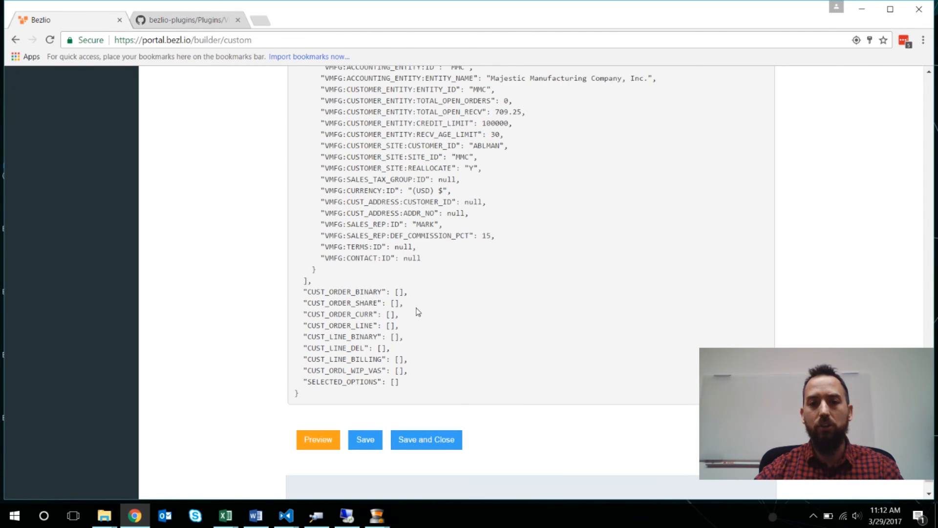
pyautogui.doubleClick(351, 325)
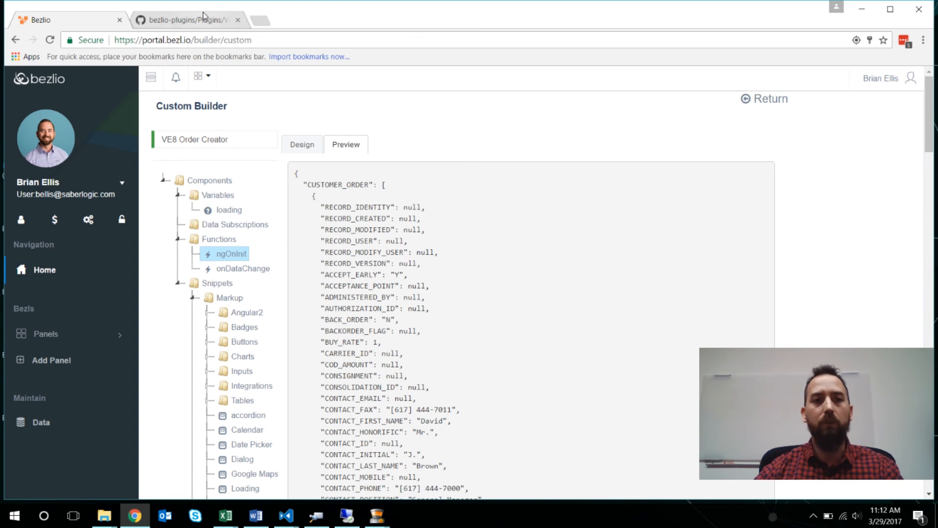
pyautogui.click(186, 19)
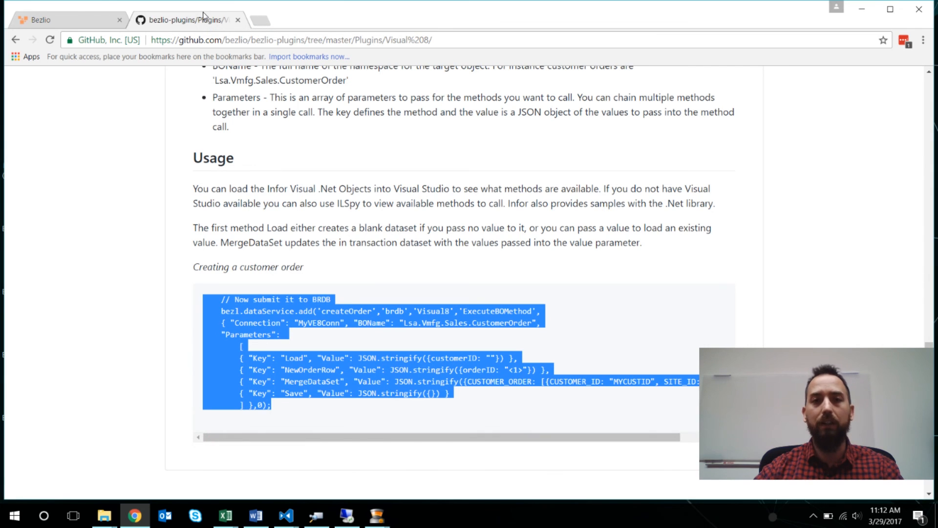